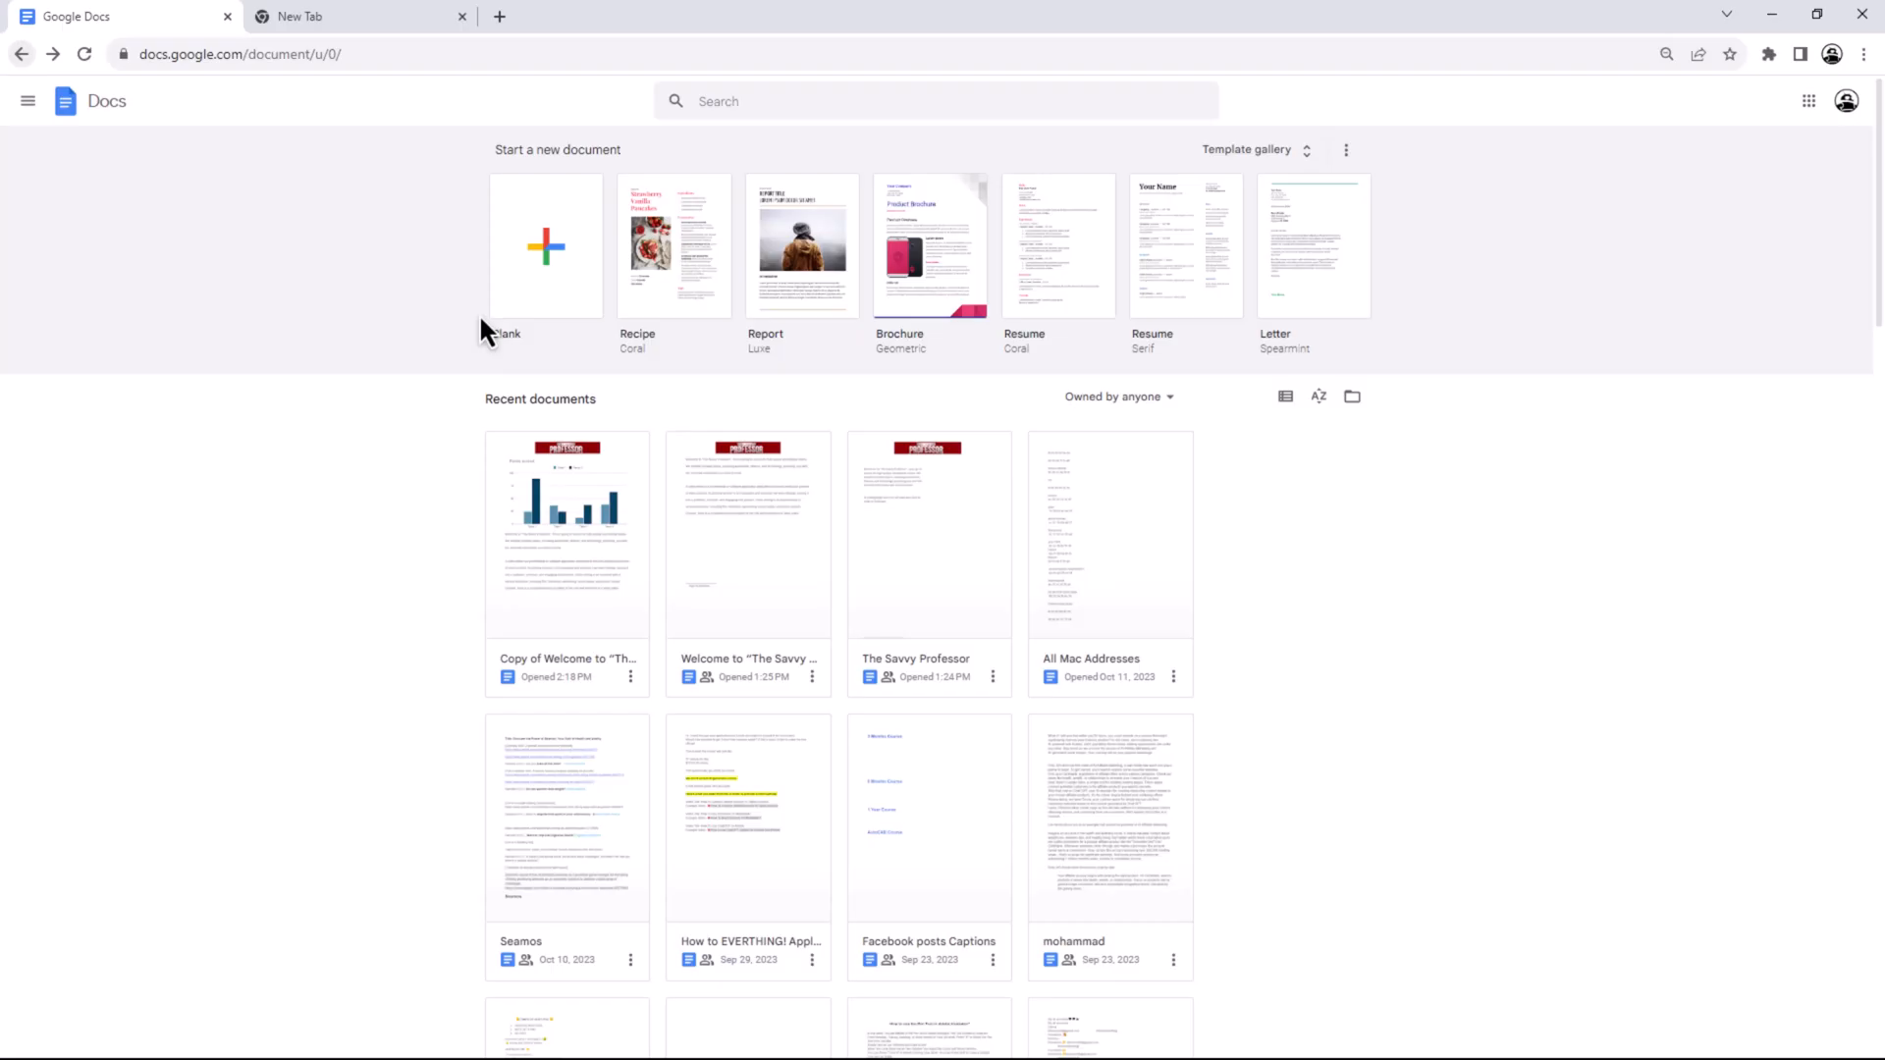
Create a blank document and insert a new drawing canvas via Insert > Drawing > New.
left_click(544, 245)
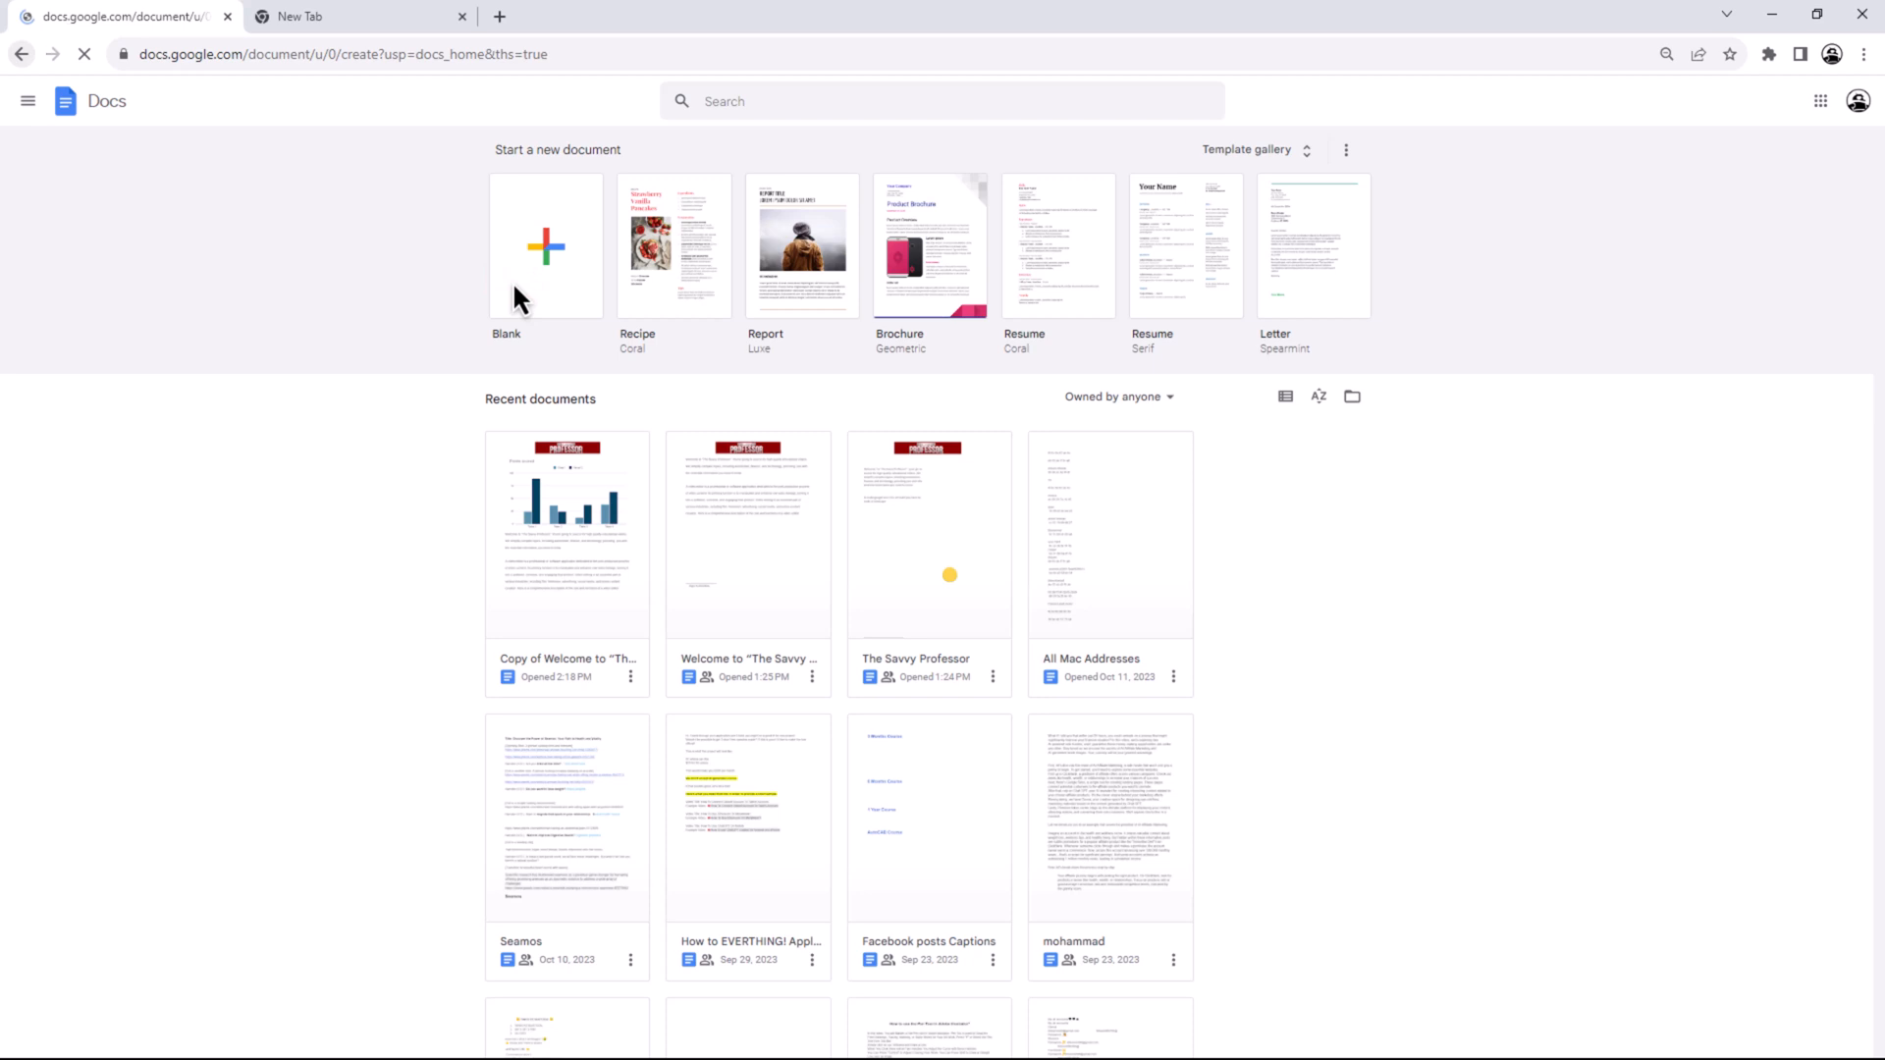
left_click(544, 246)
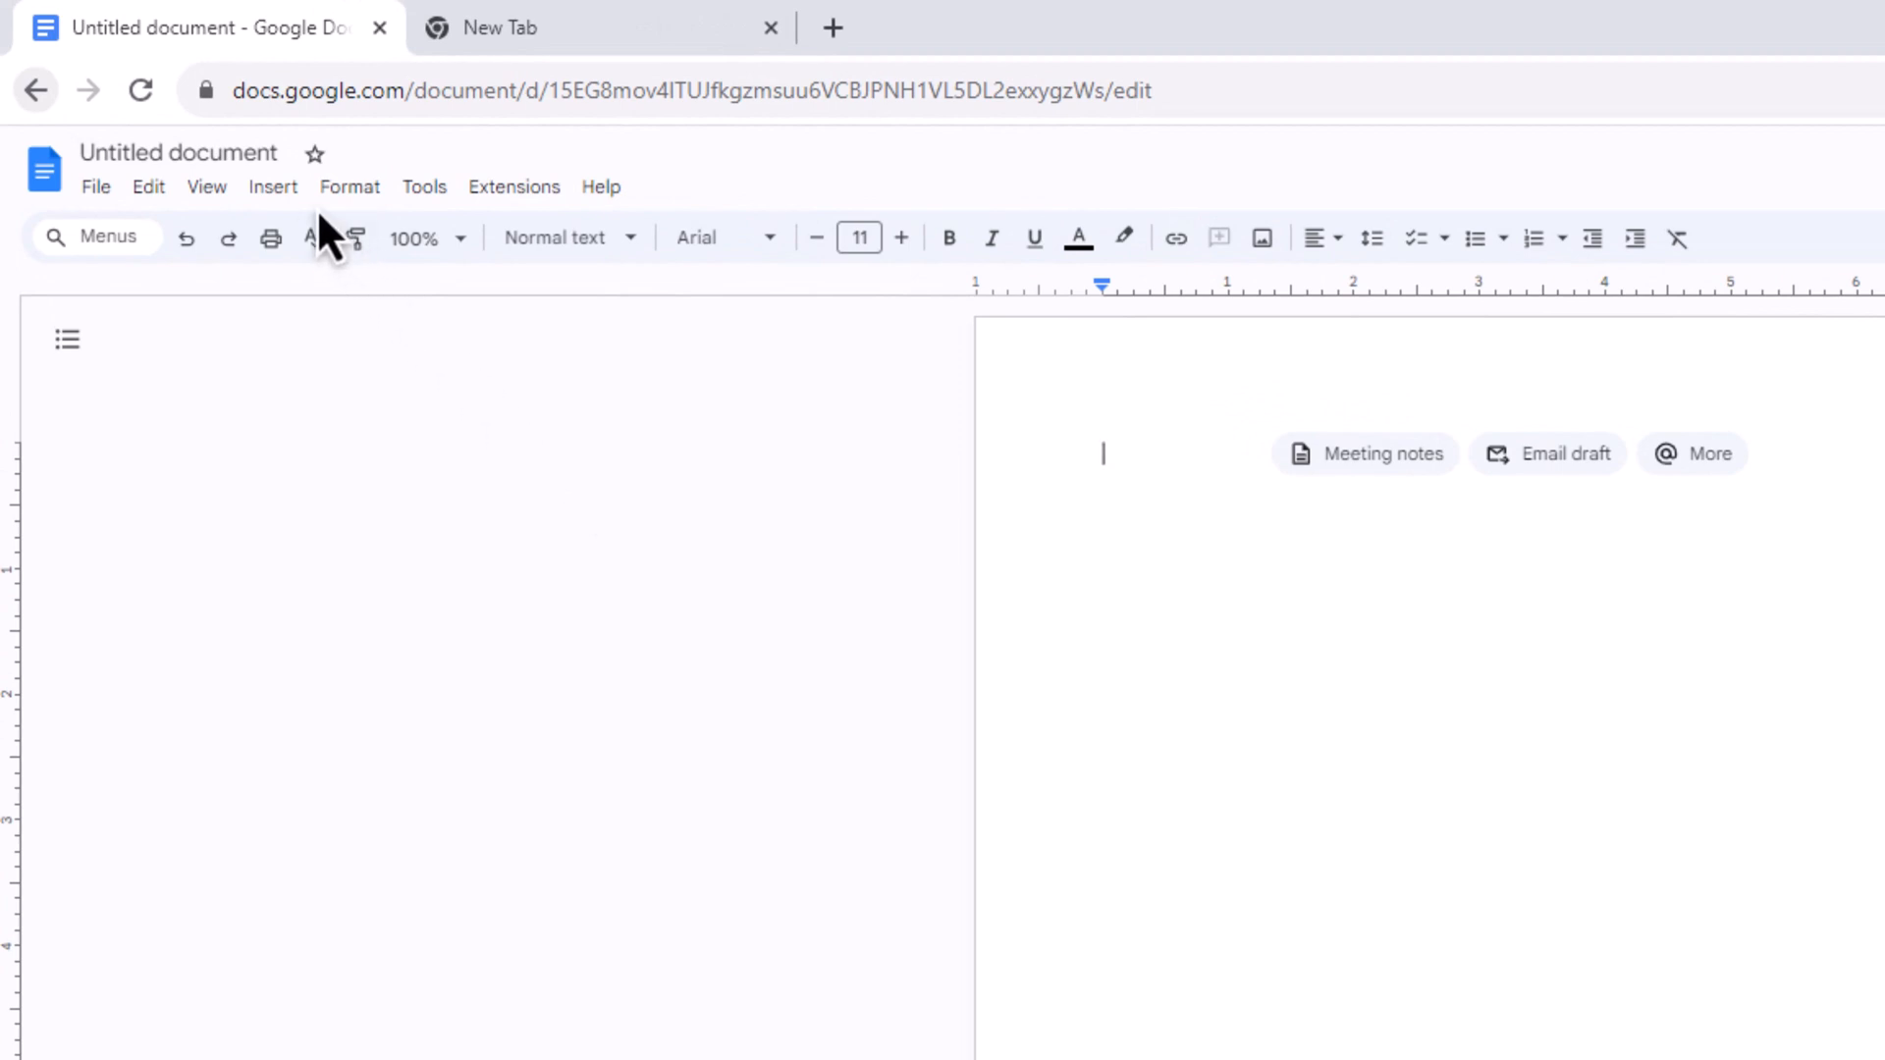
left_click(273, 187)
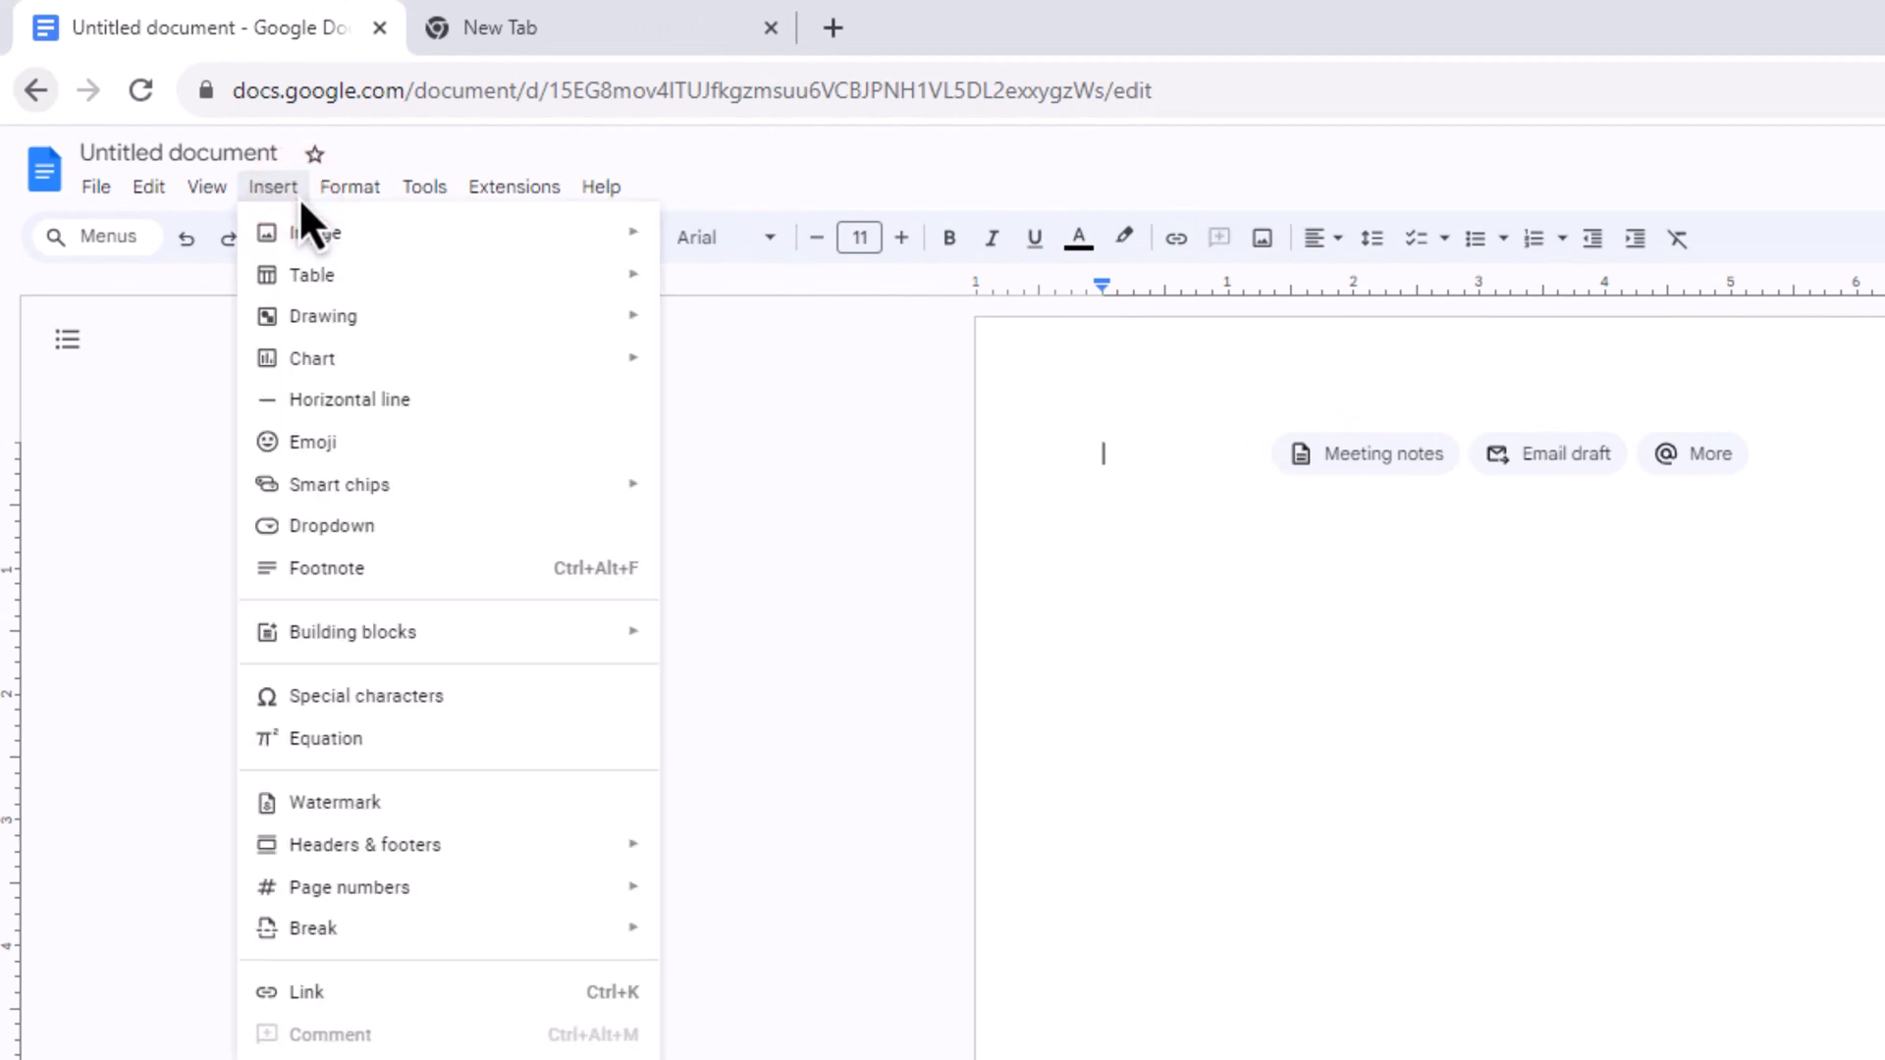
mouse_move(391, 349)
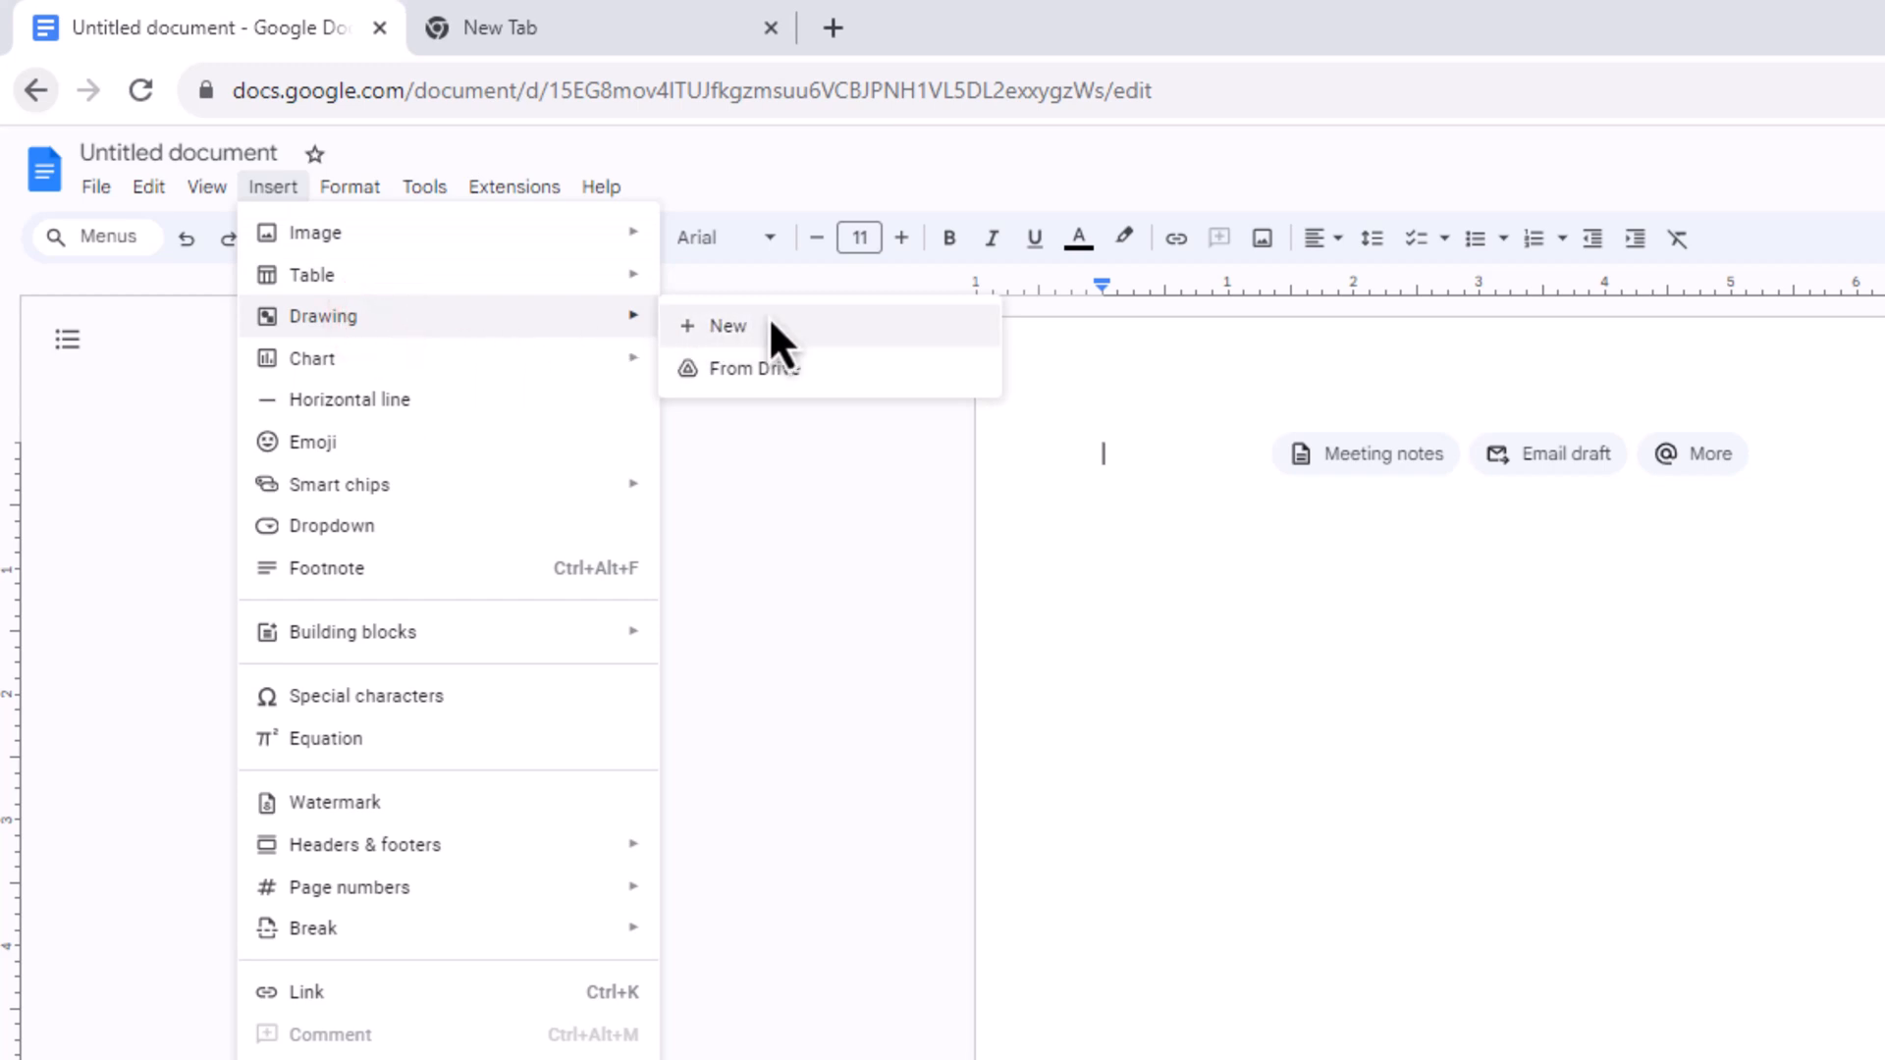
left_click(727, 326)
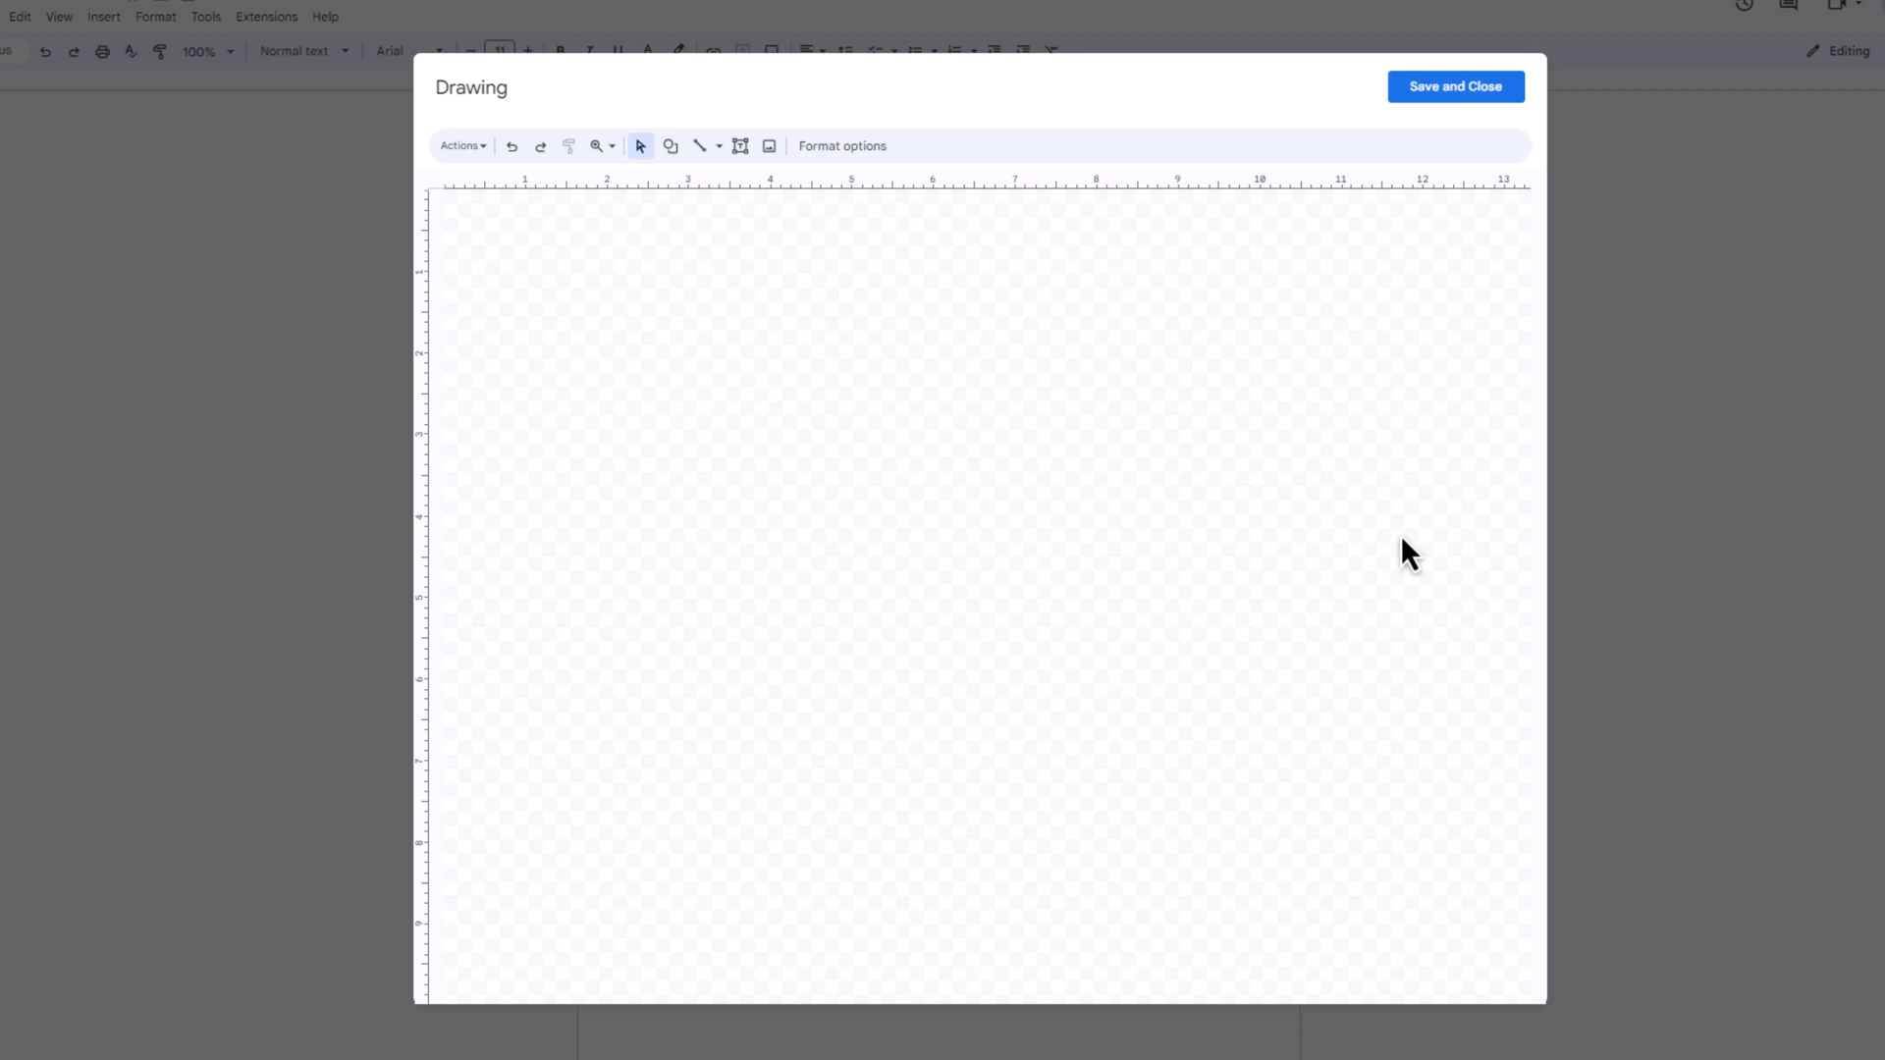
mouse_move(884, 330)
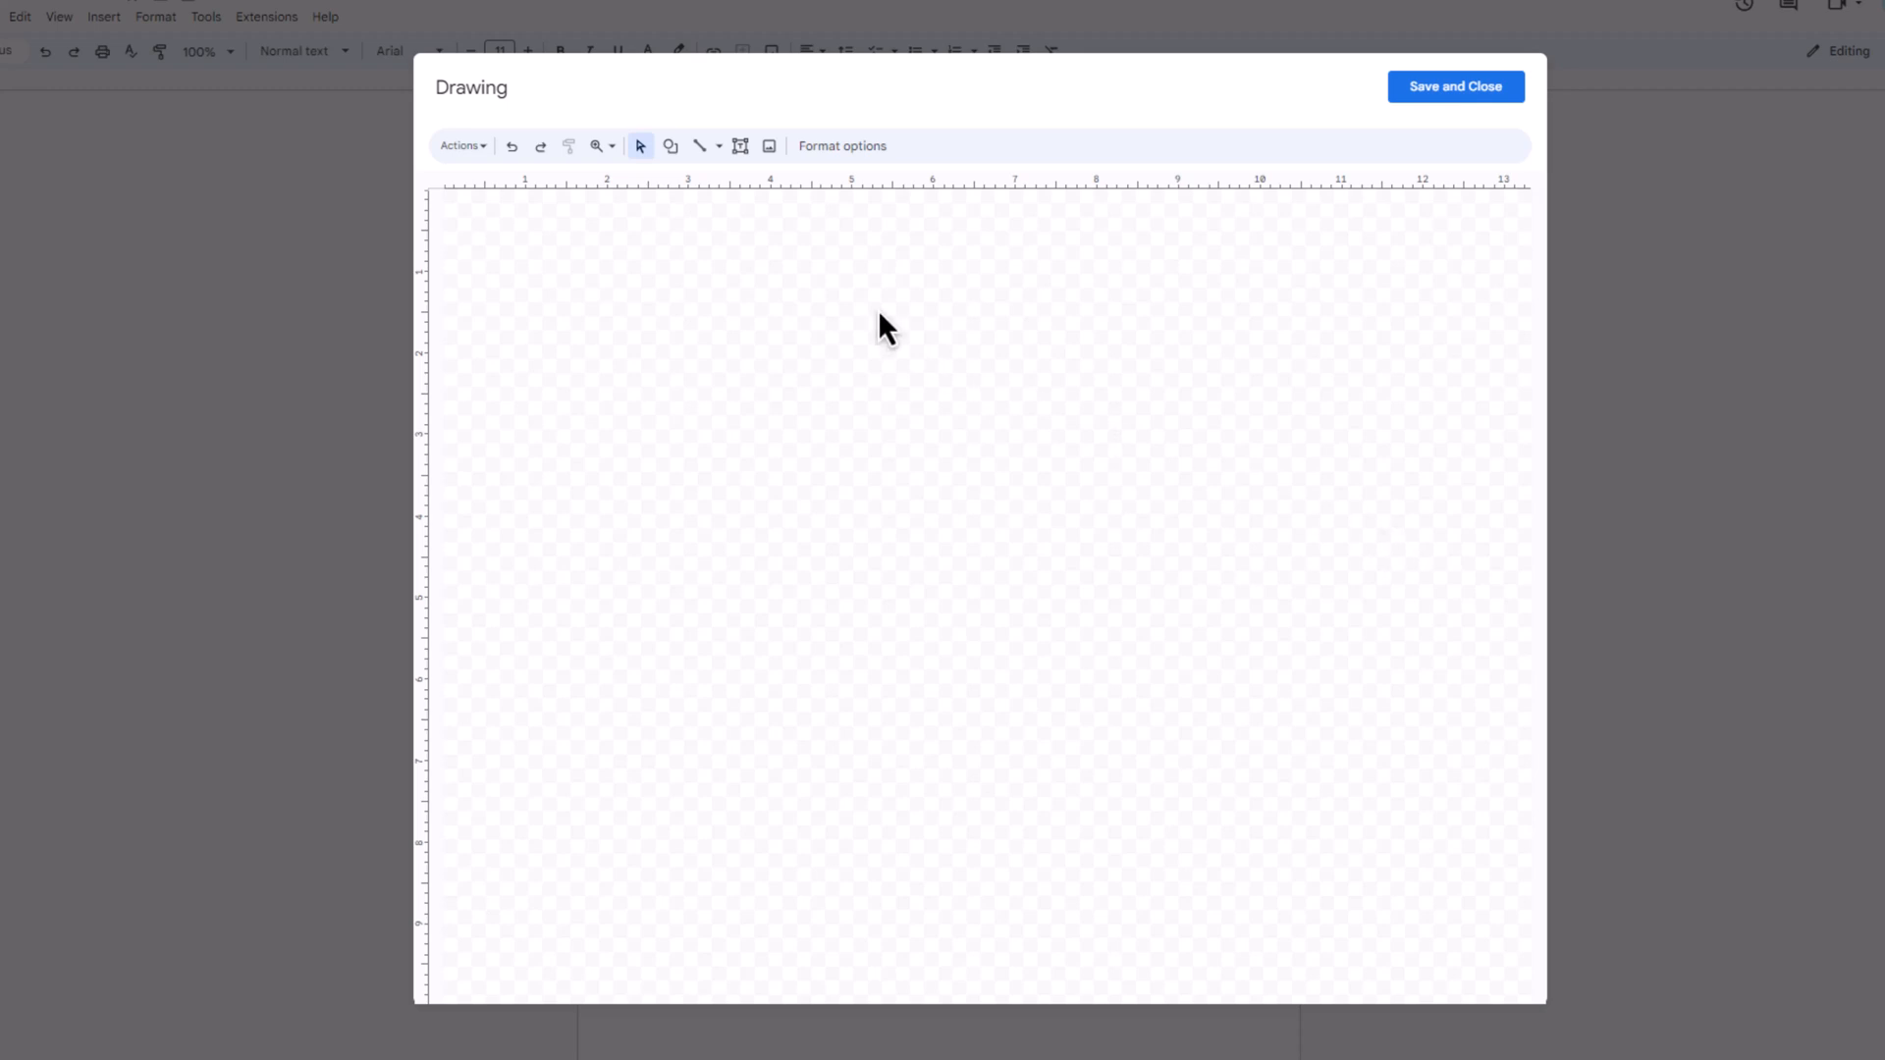
Draw one large rounded rectangle above two rows of three smaller rounded rectangles.
left_click(669, 145)
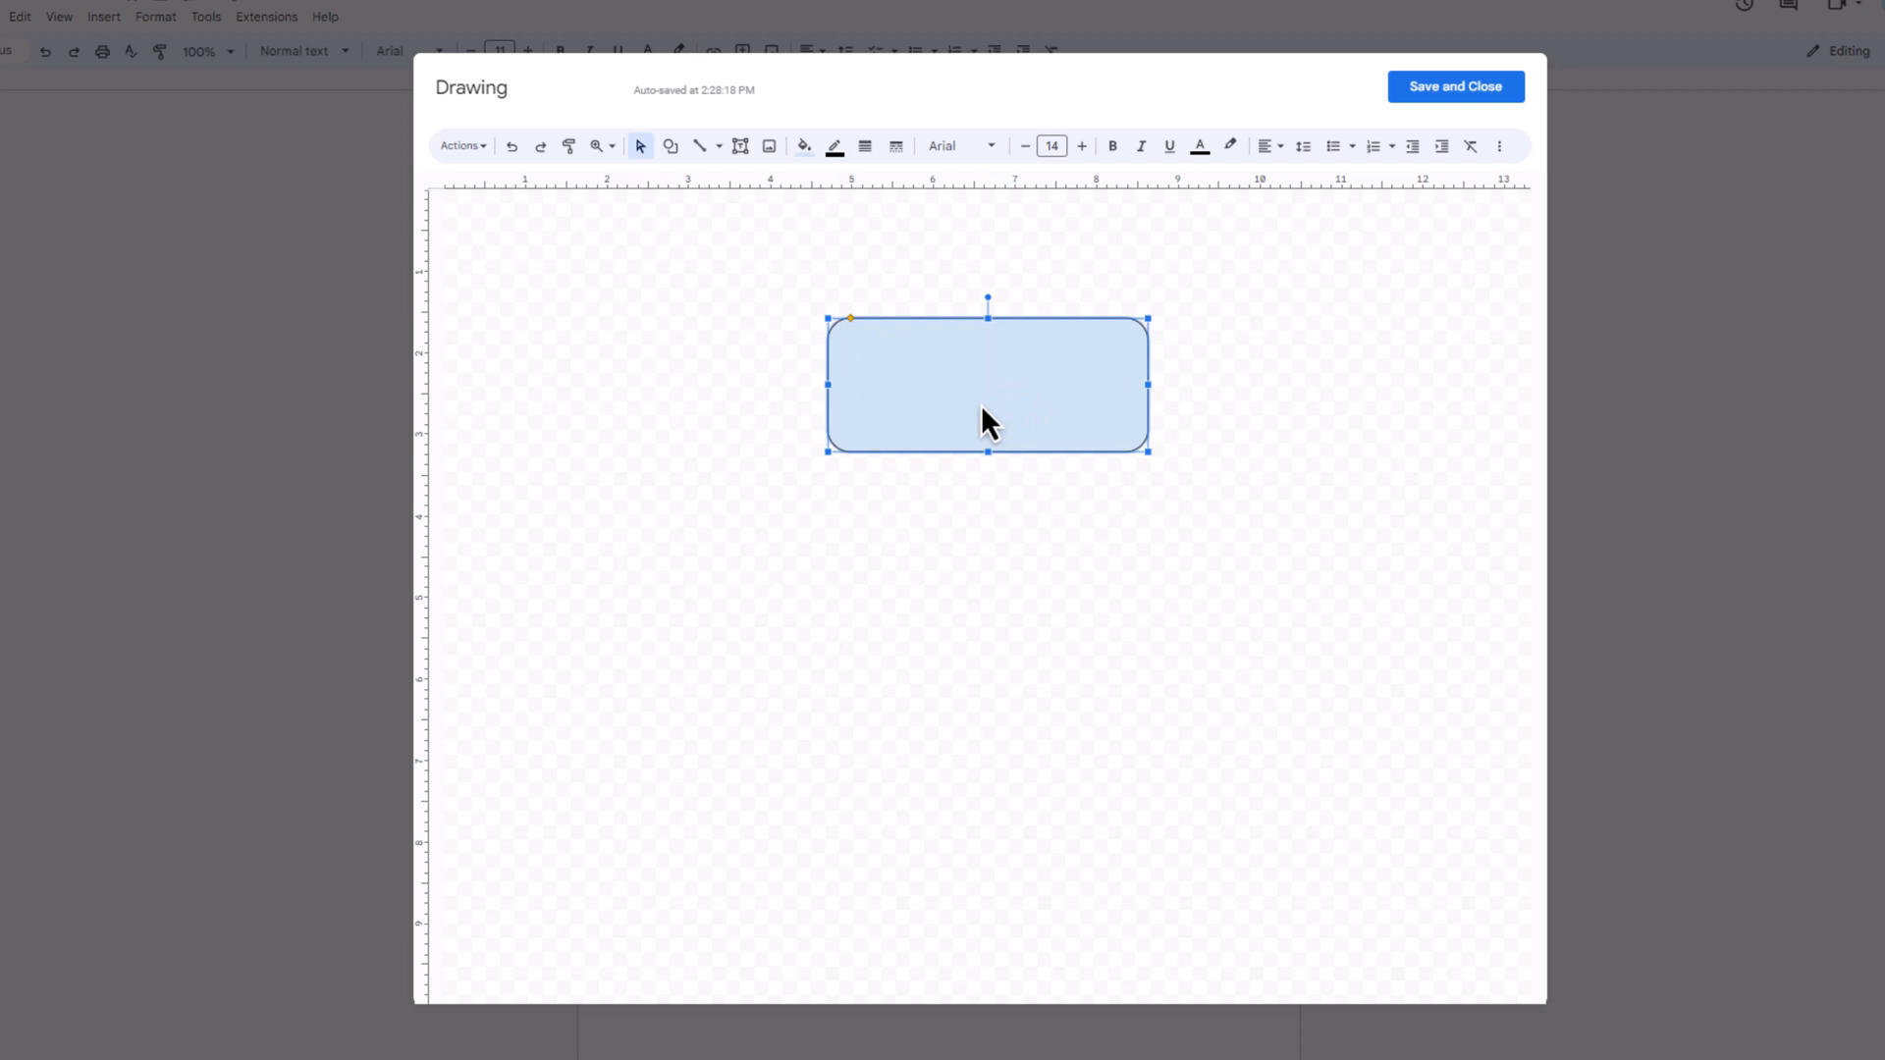
mouse_move(672, 157)
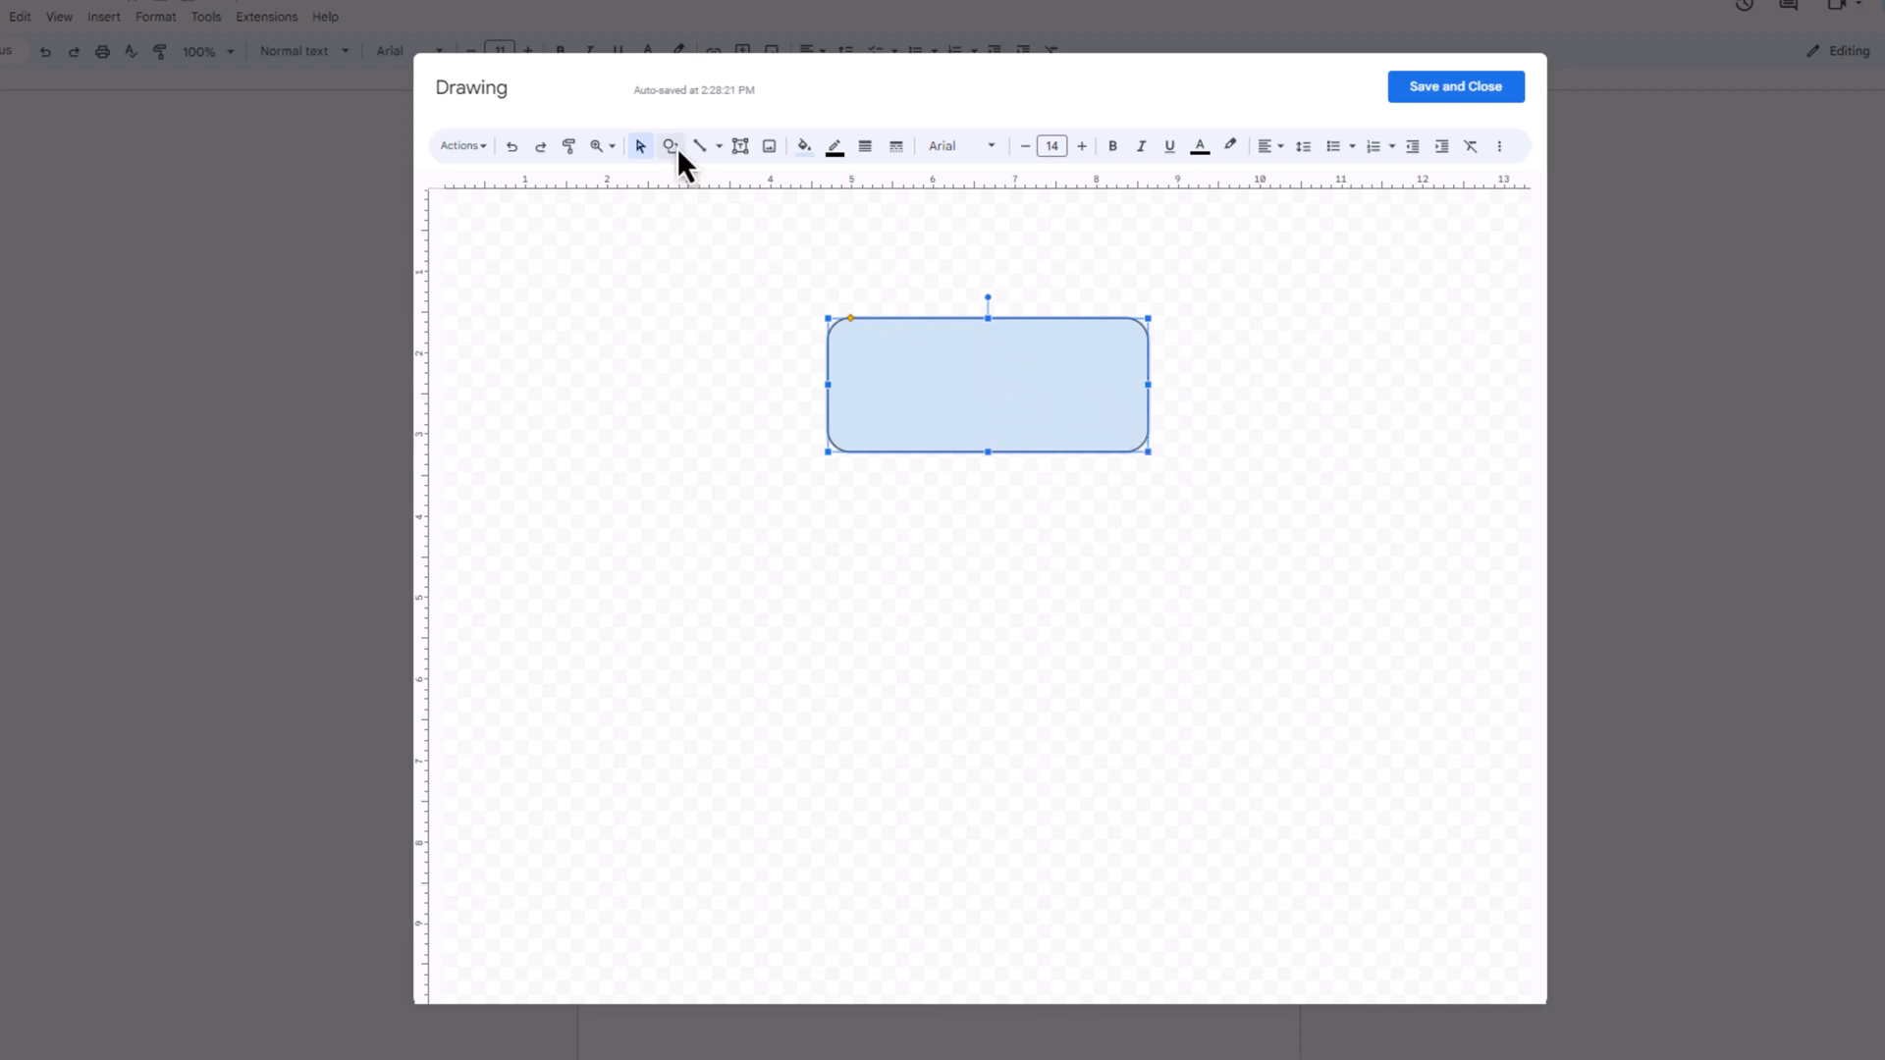
left_click(828, 293)
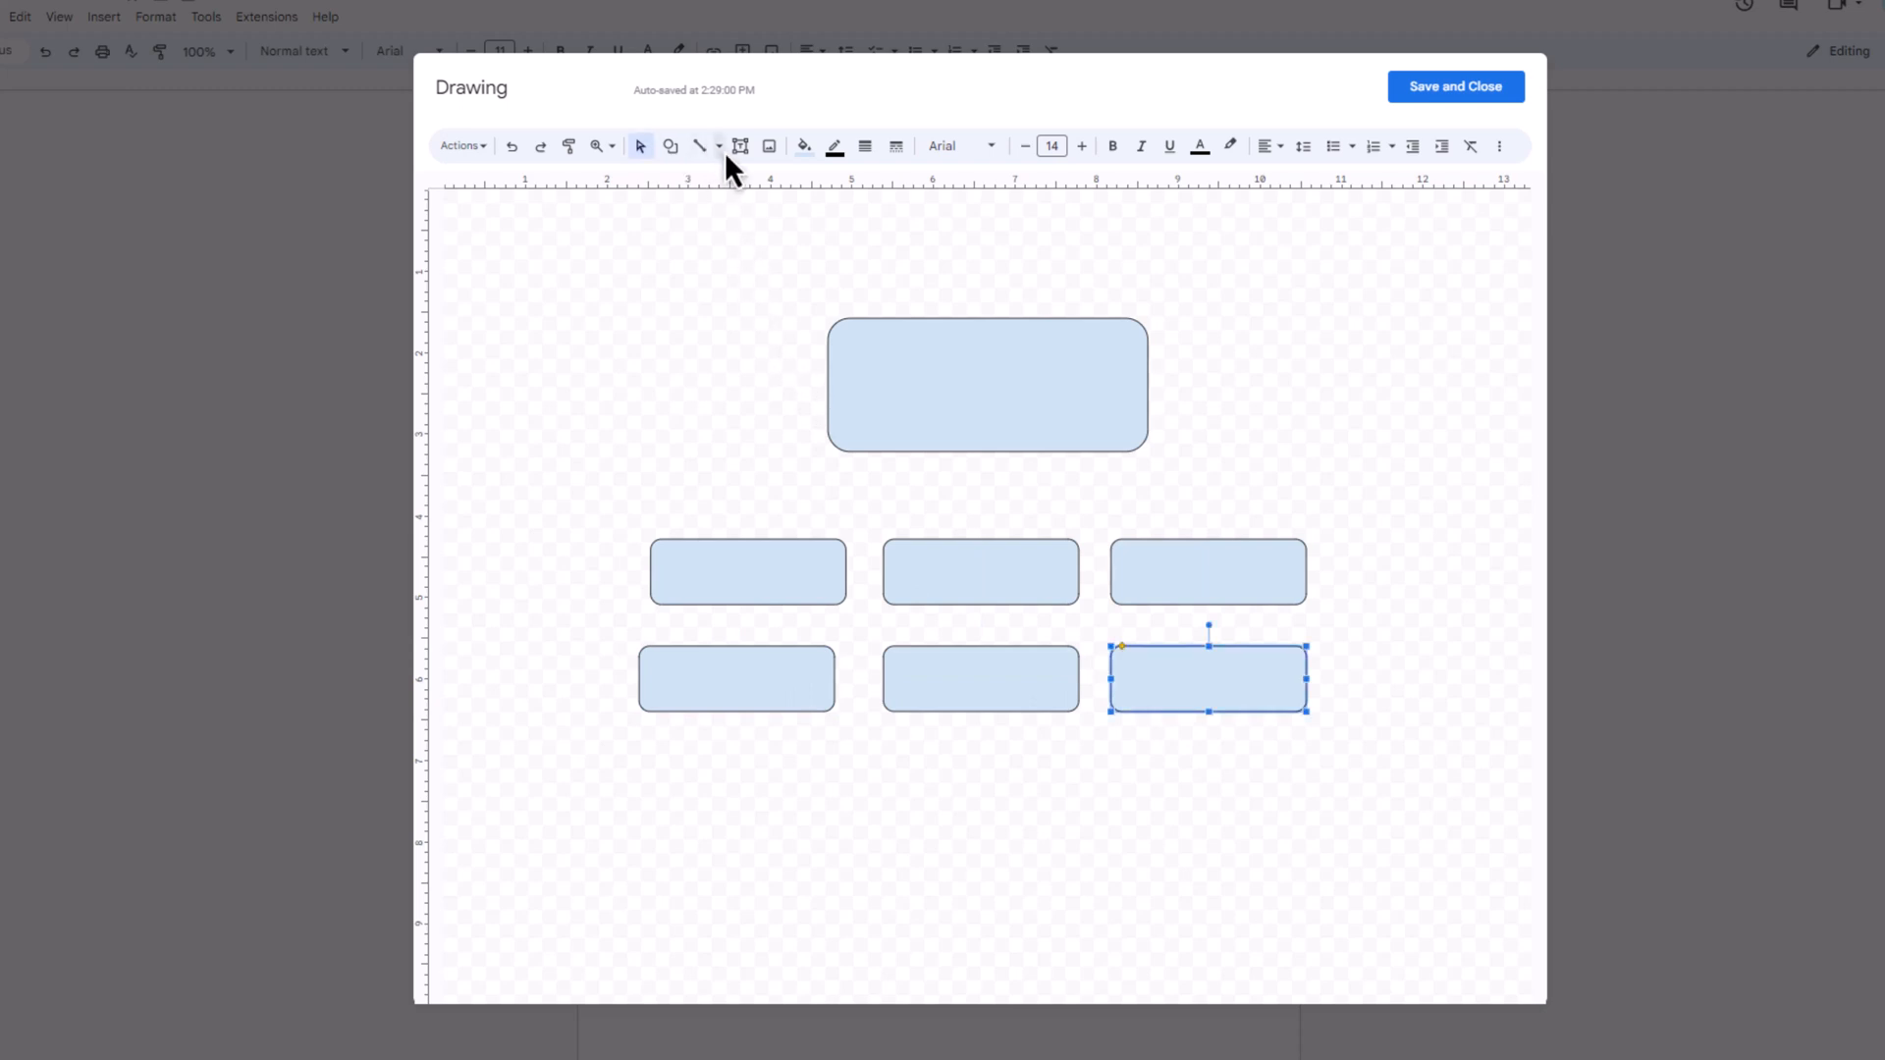
left_click(719, 145)
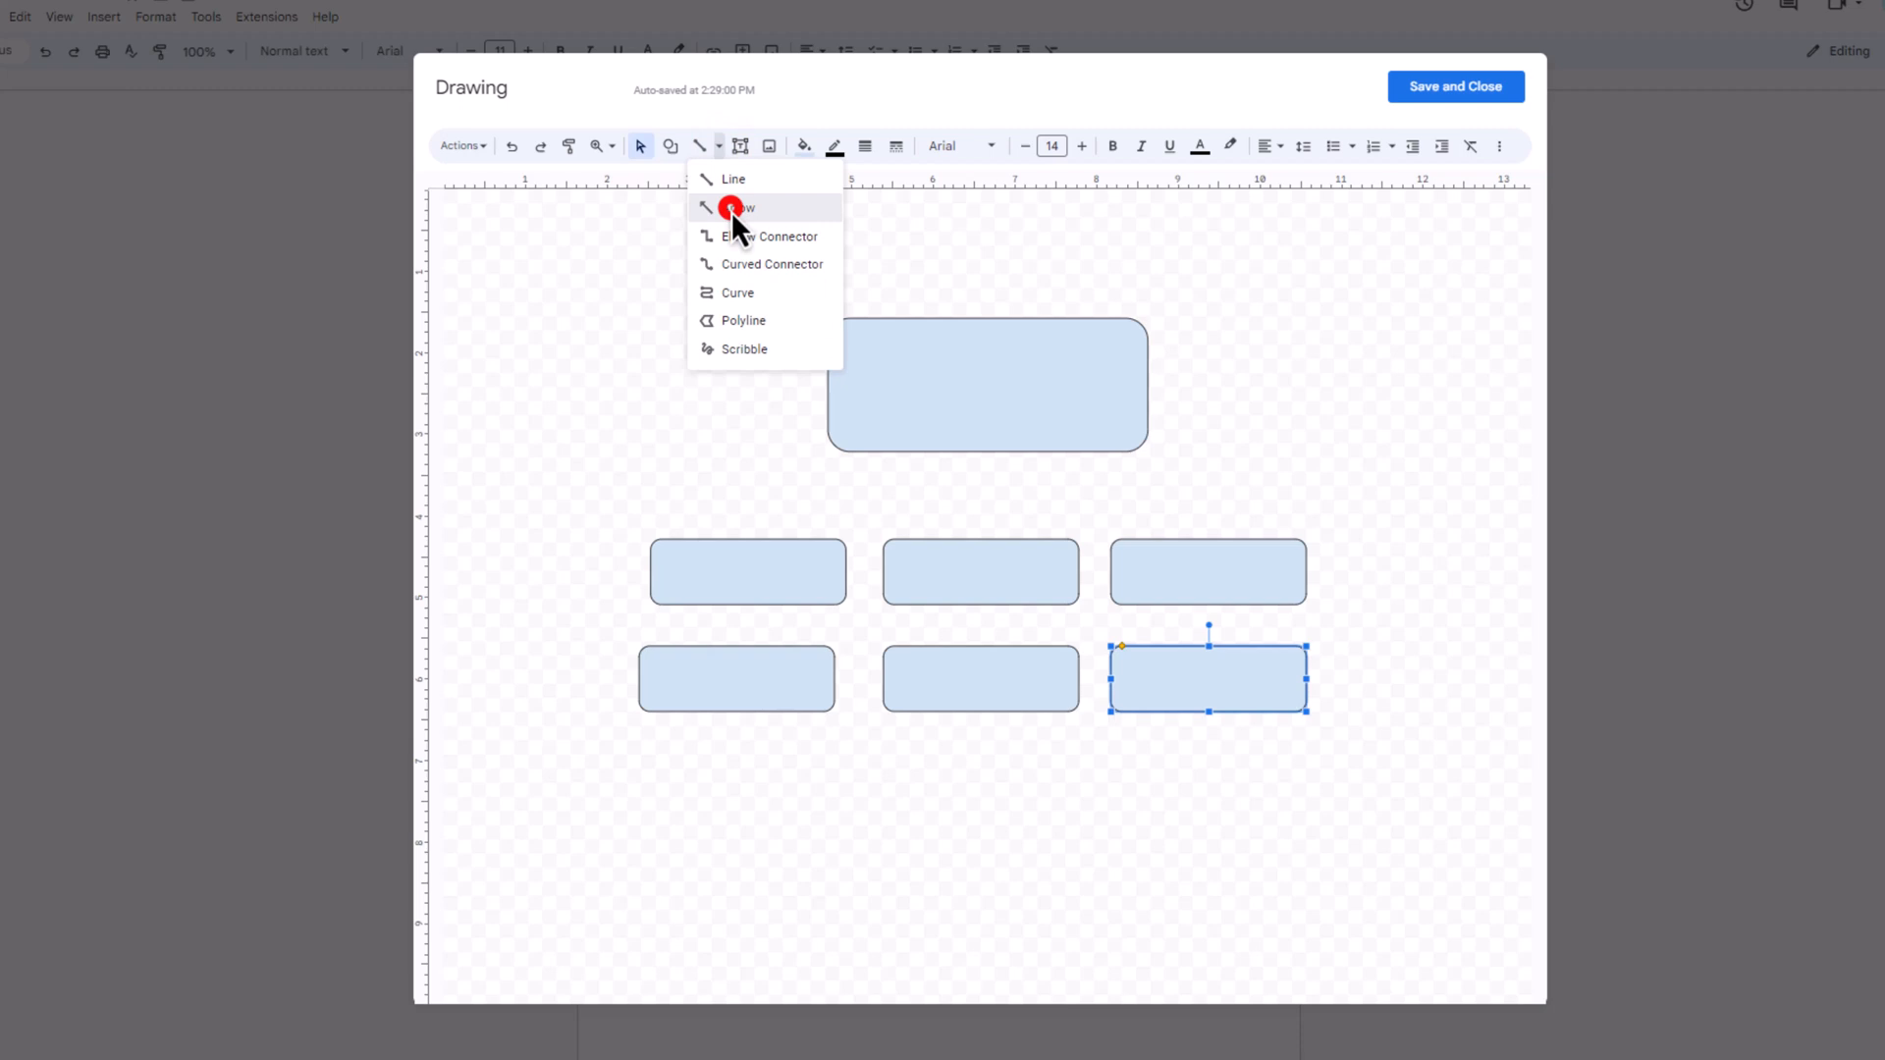
Connect the top box to the middle boxes and each to the box below with arrows.
left_click(743, 206)
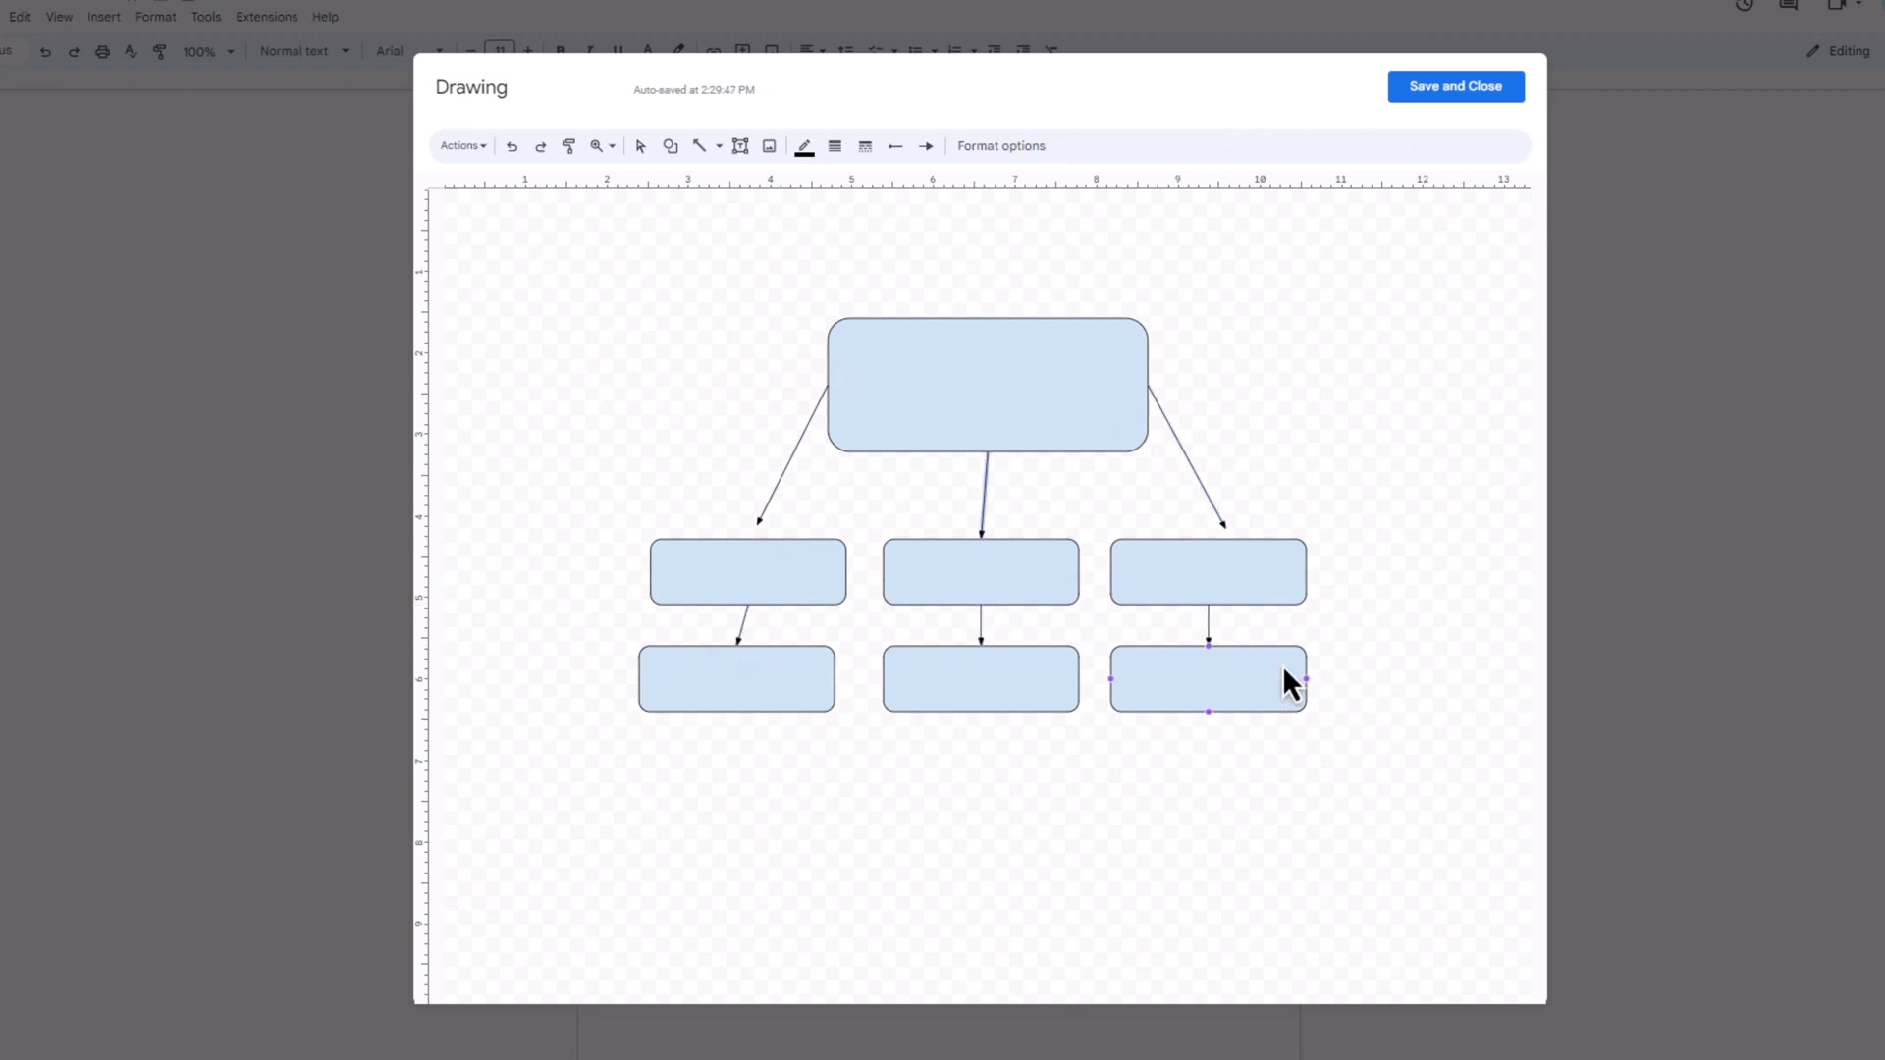
left_click(709, 398)
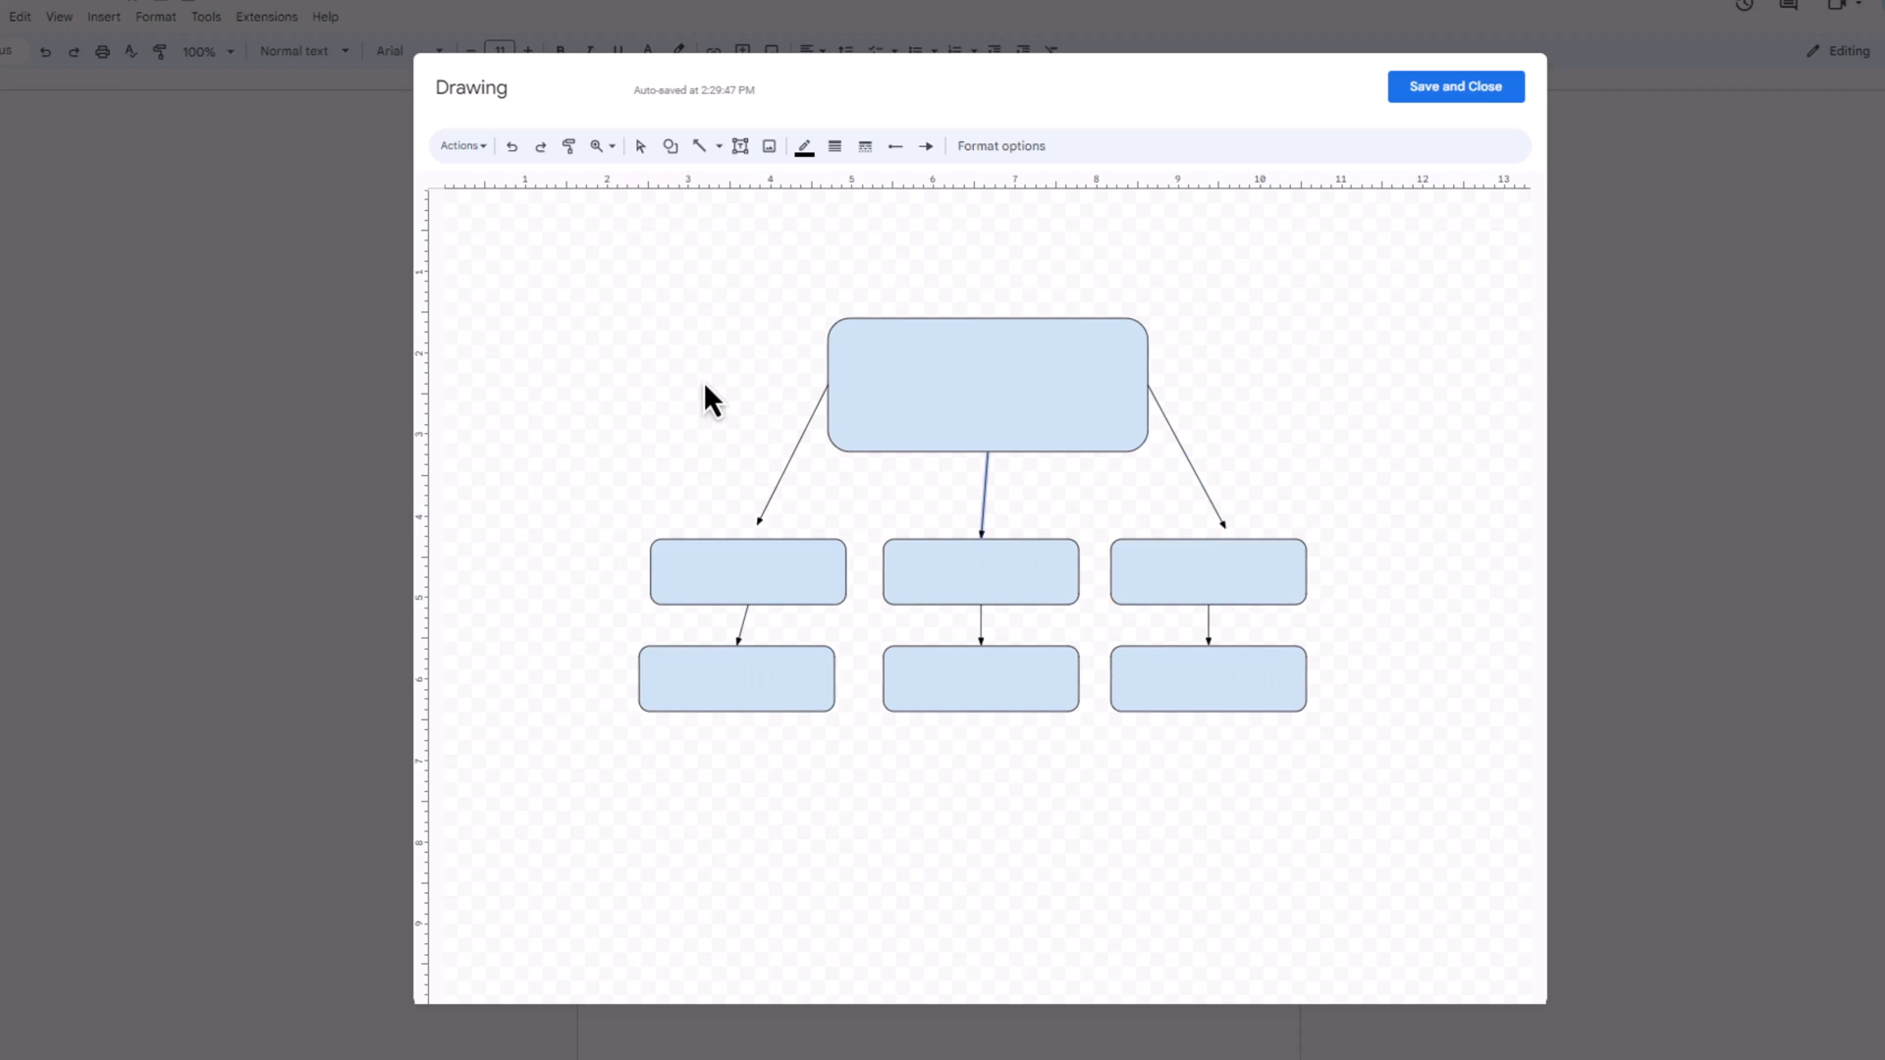
mouse_move(739, 145)
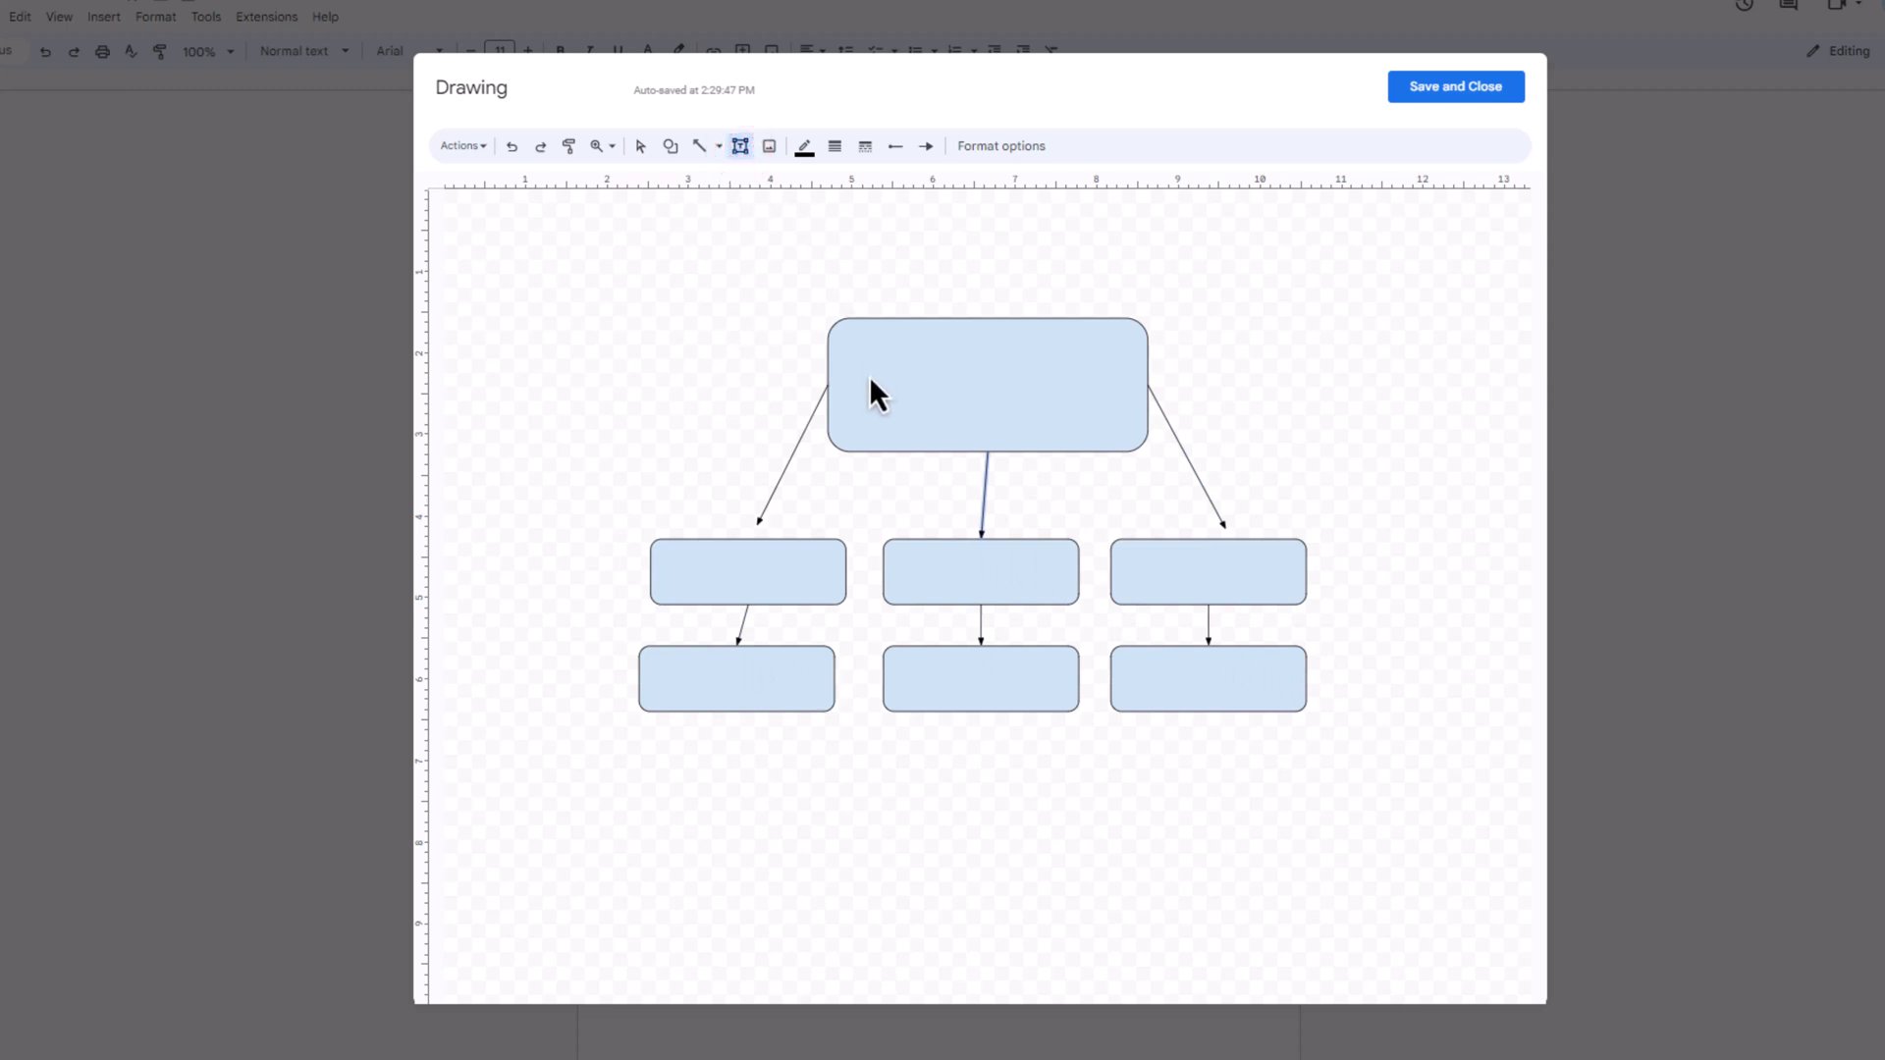
Label the top box 'CEO' in large bold text.
double_click(984, 383)
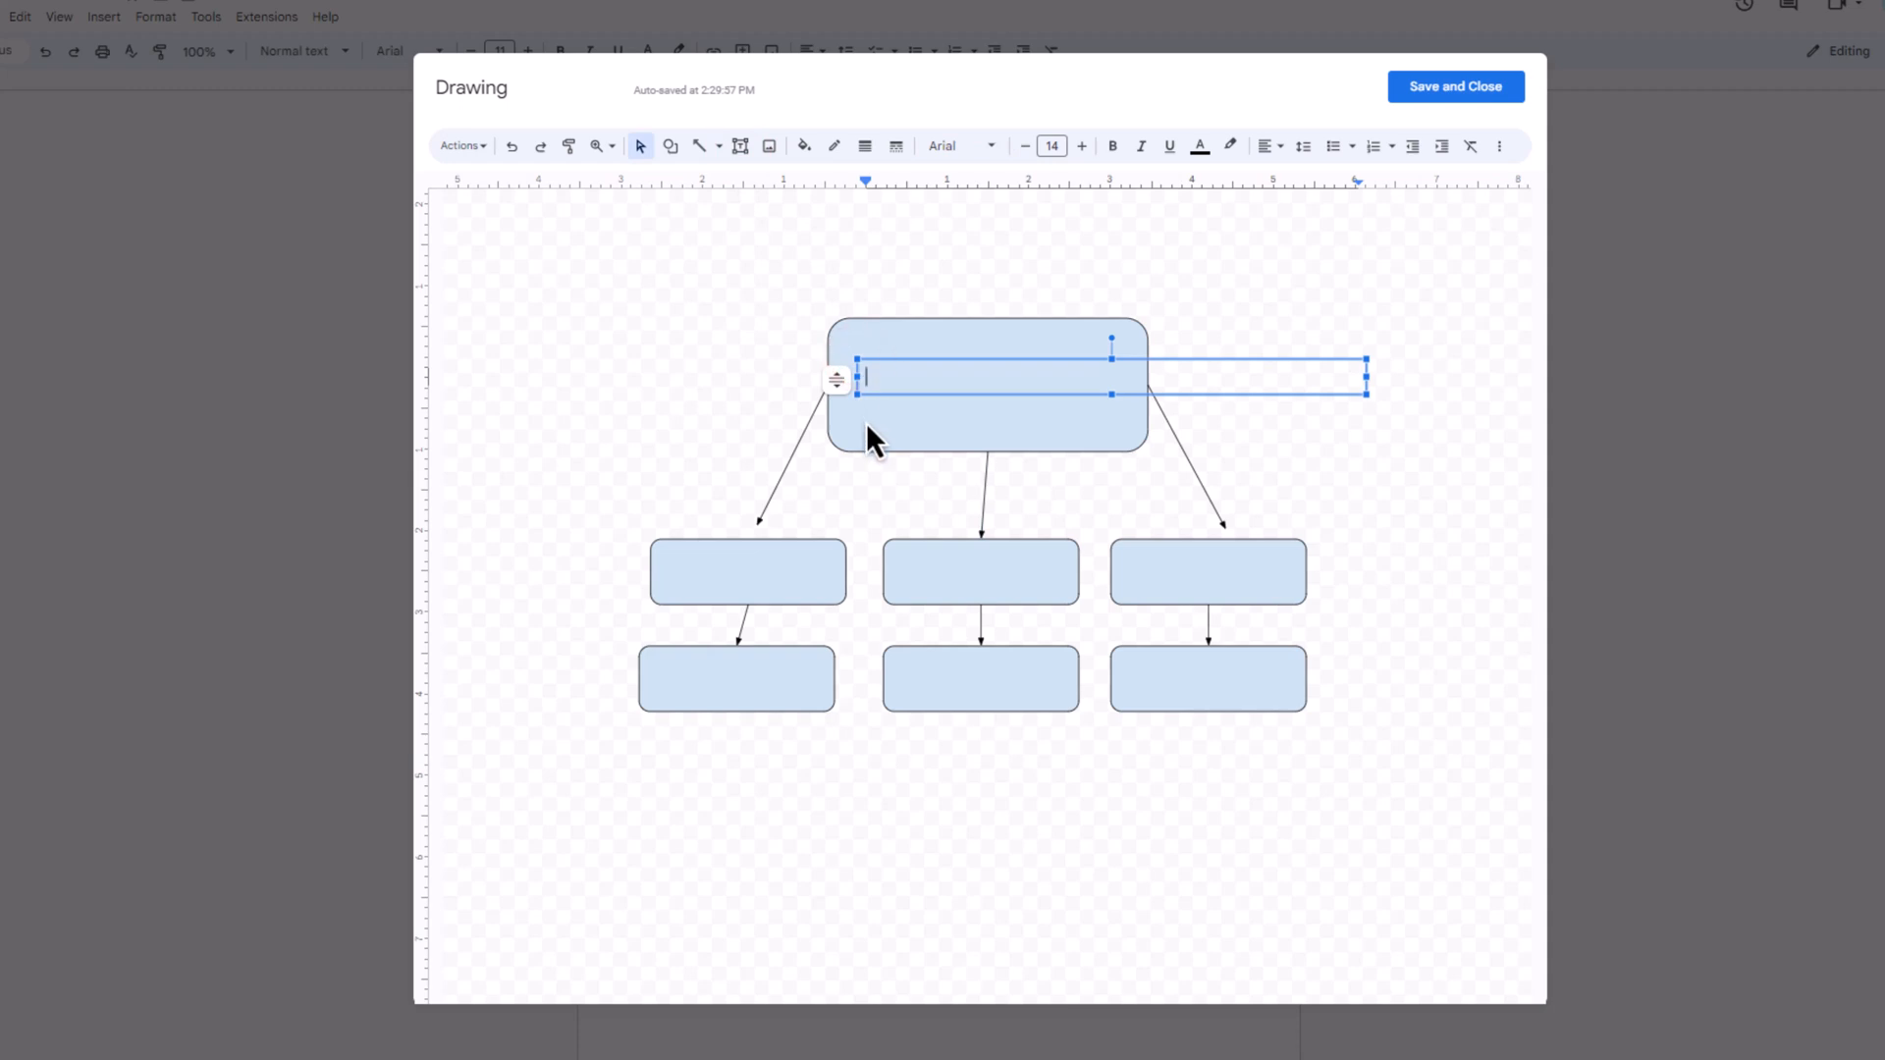
type("CEO")
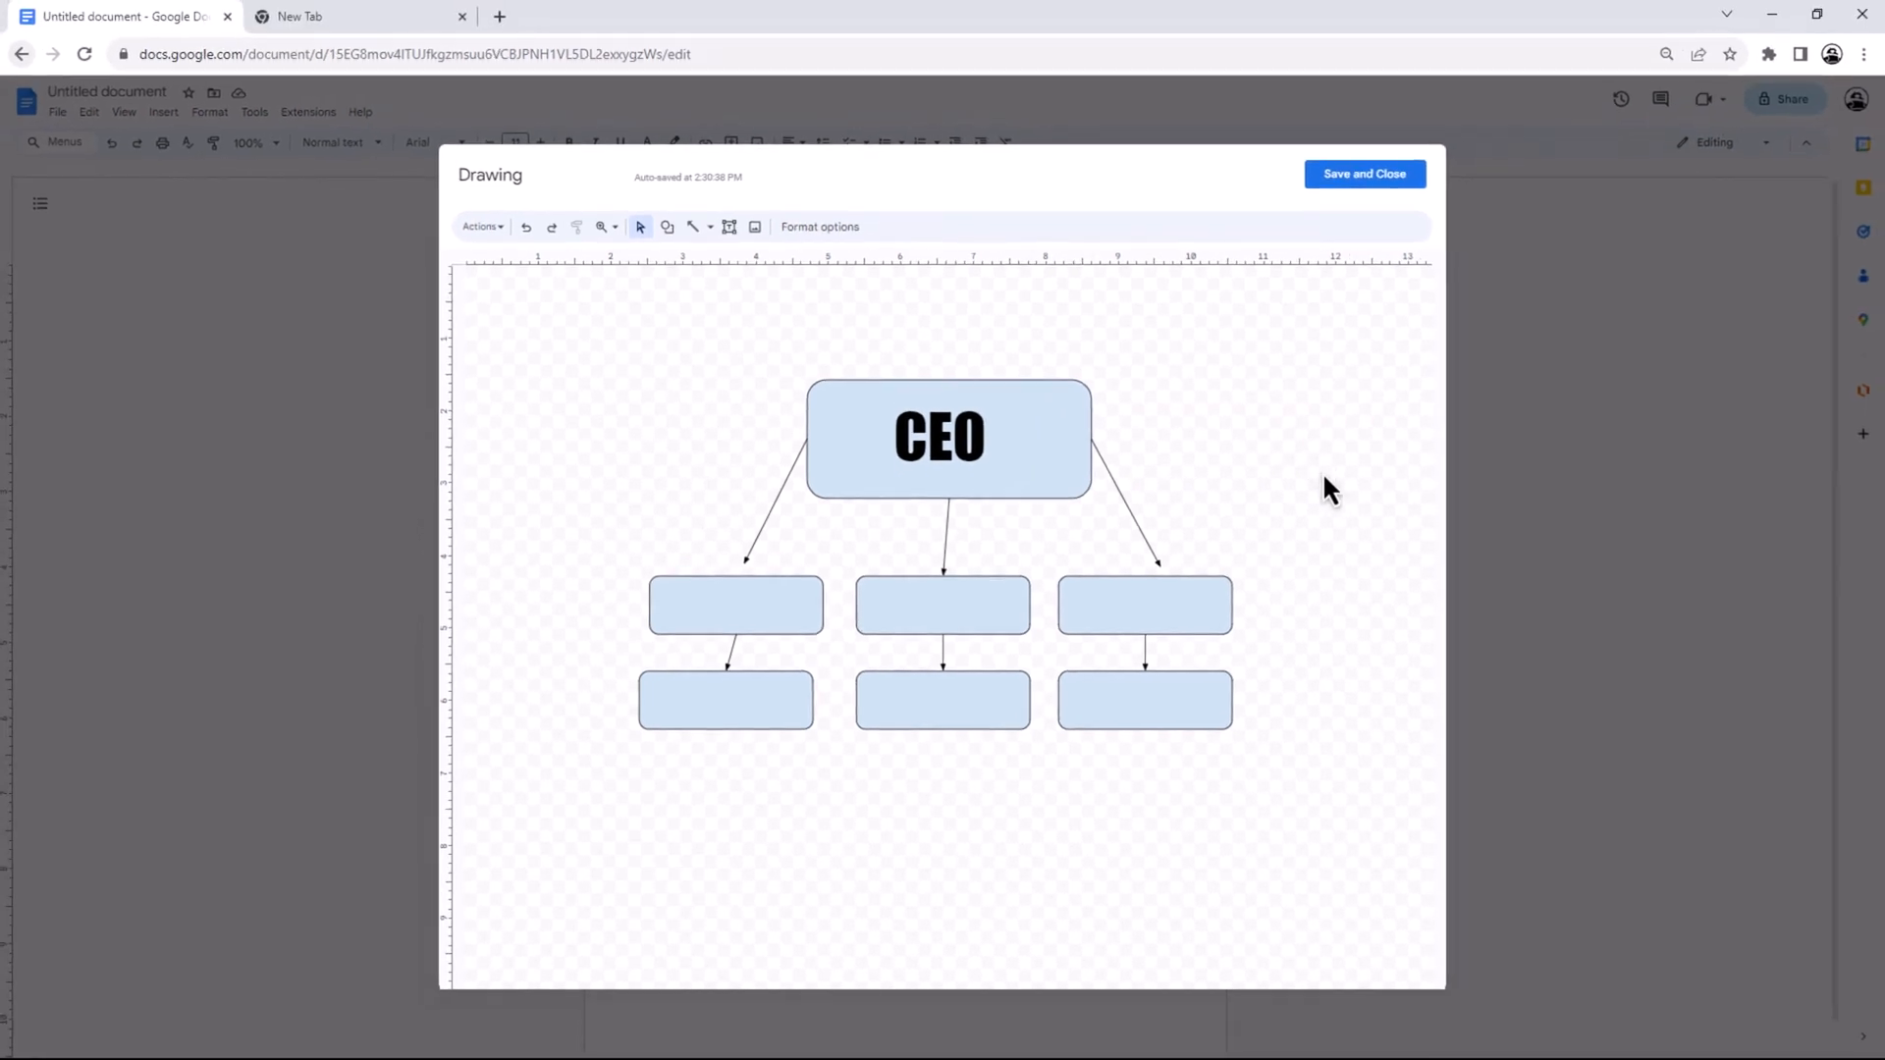
Save and close the drawing so the org chart sits on the document page.
left_click(1363, 173)
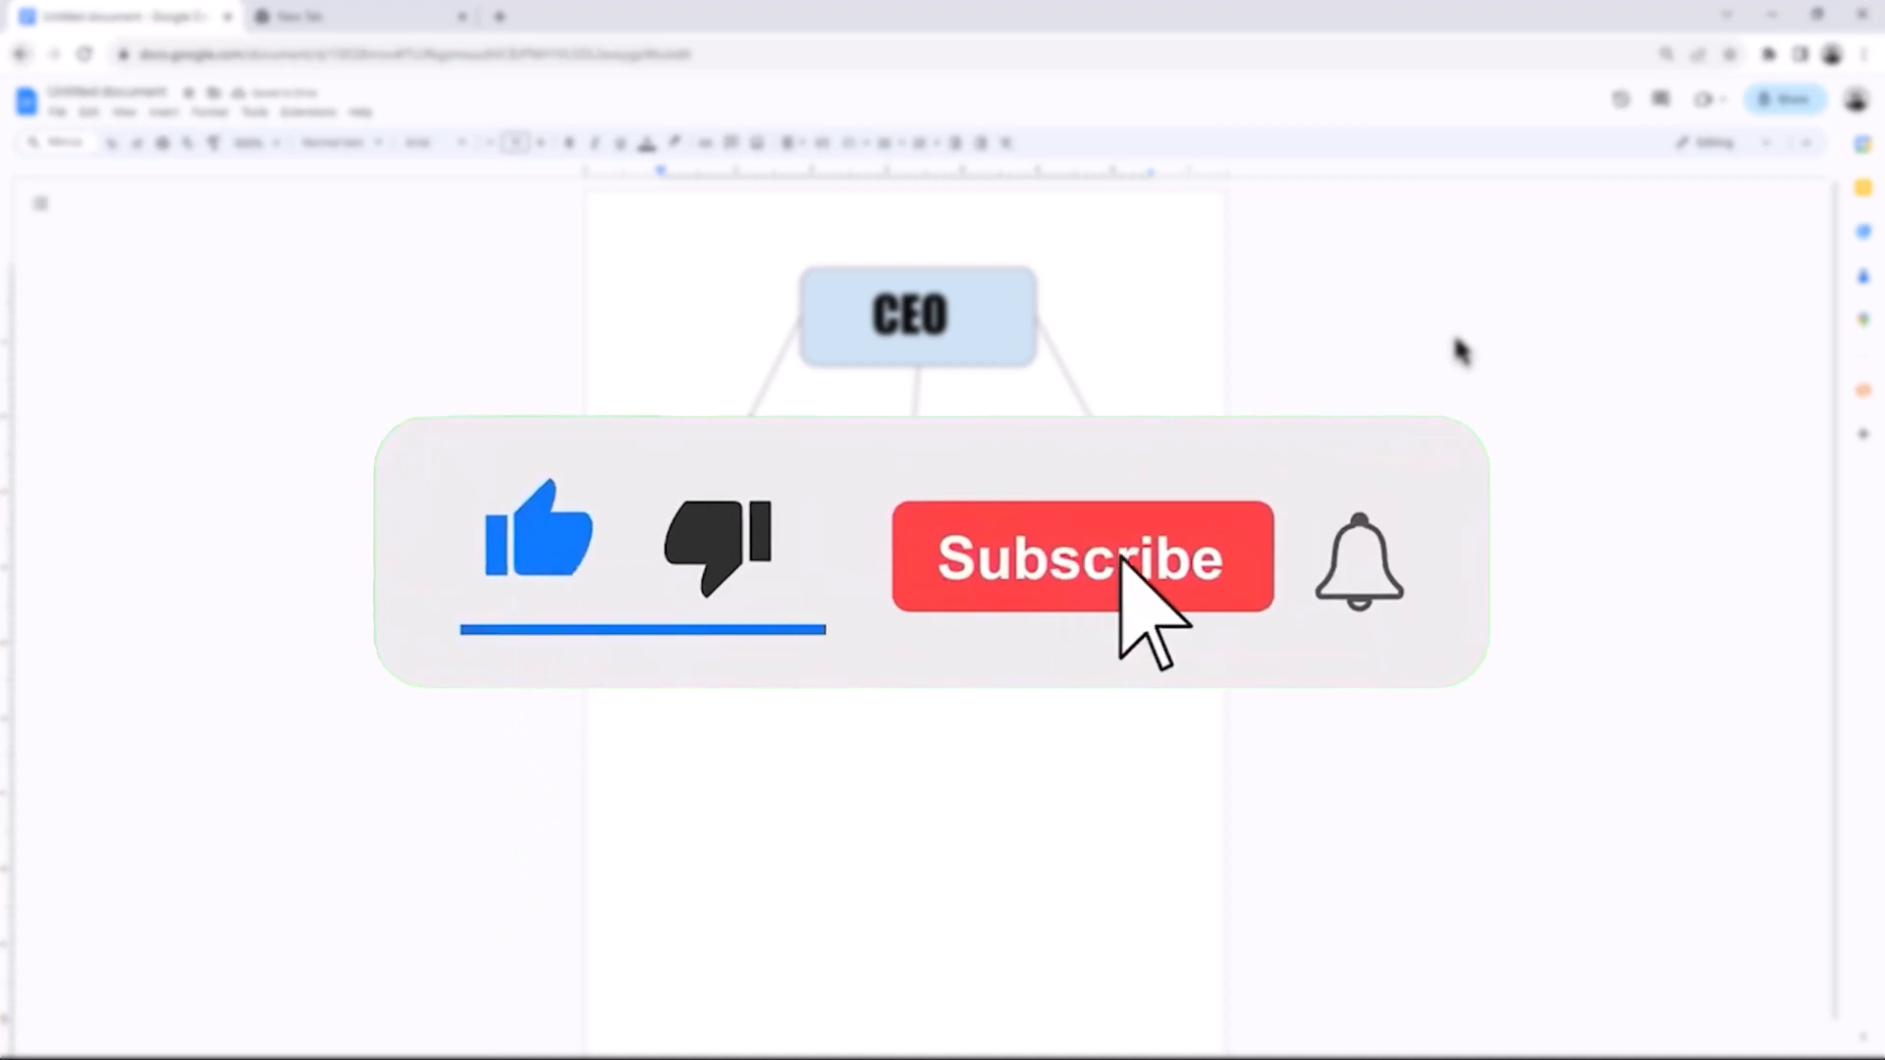
left_click(1080, 556)
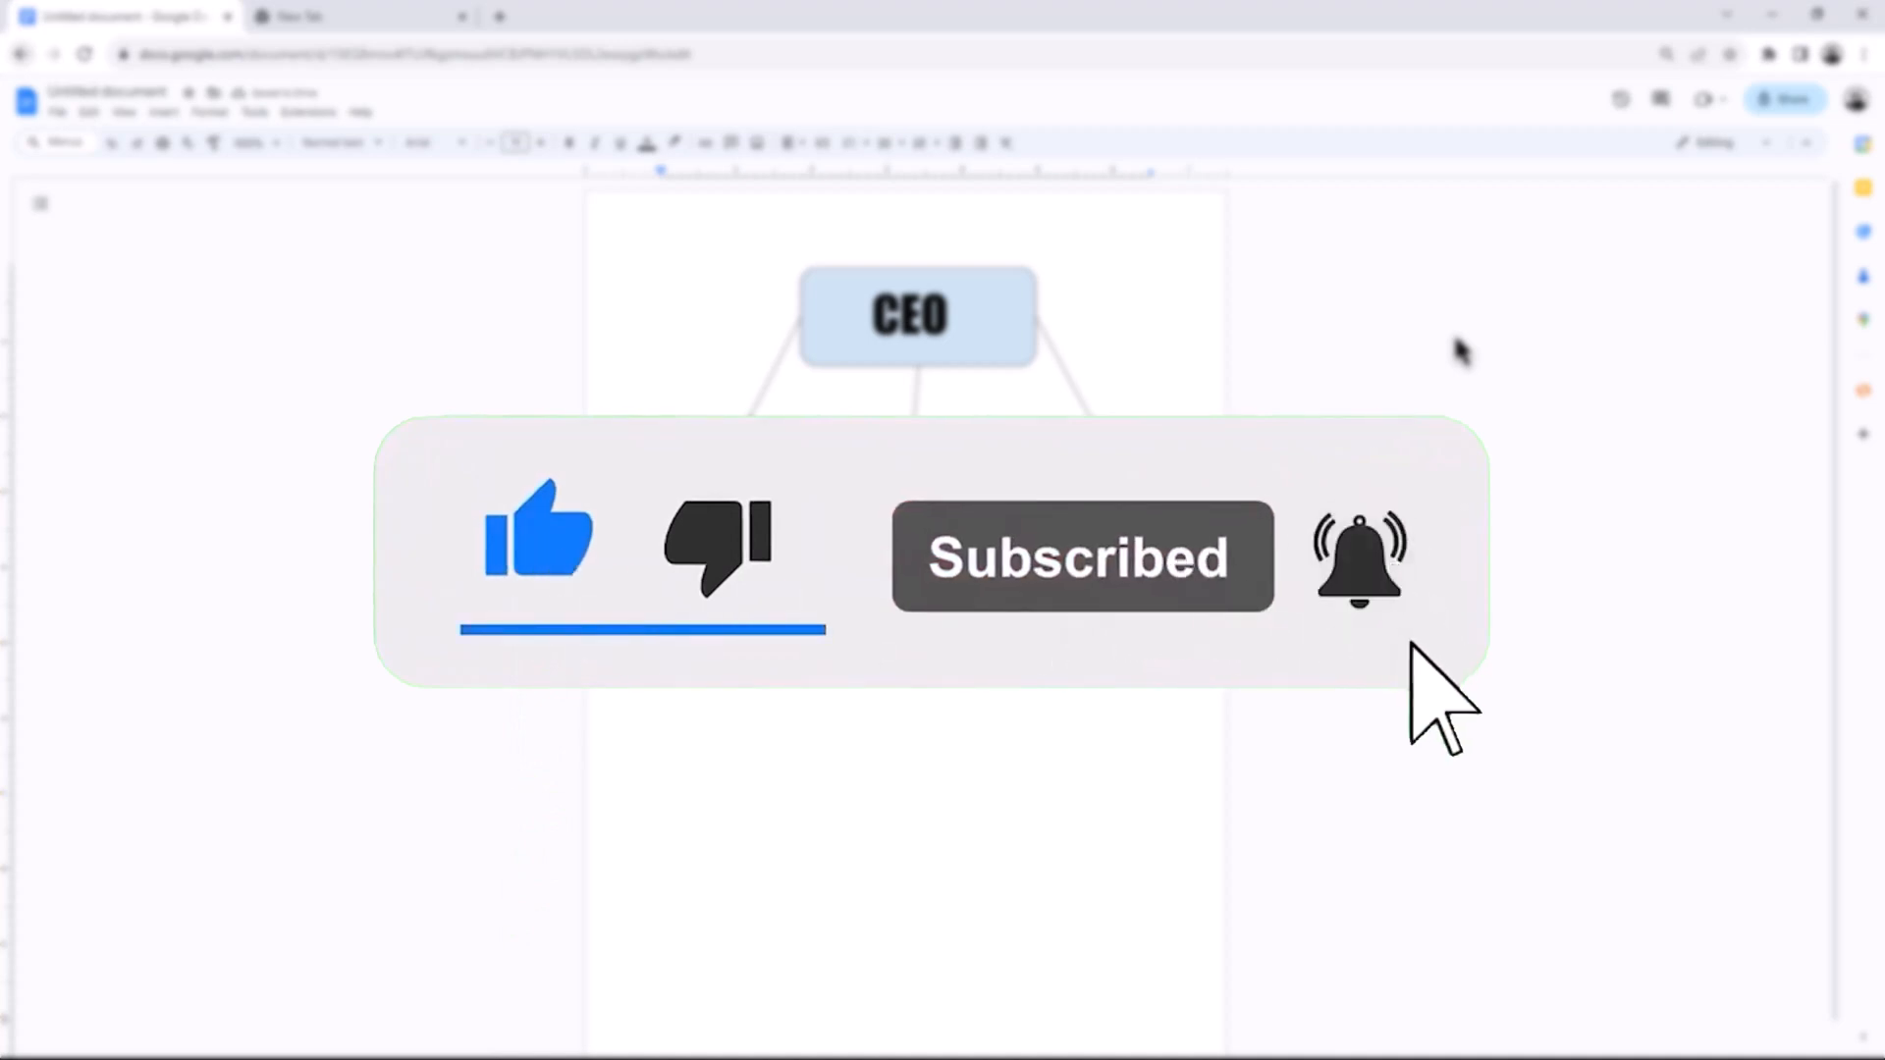